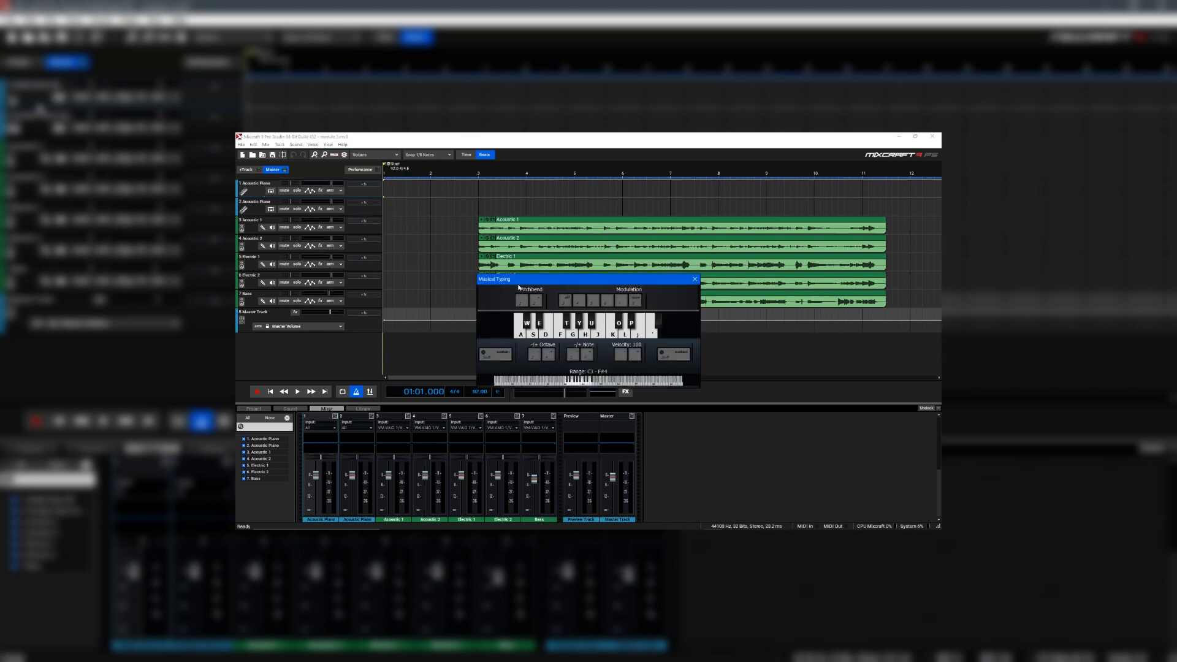
{"action": "mouse_move", "coordinate": [522, 358]}
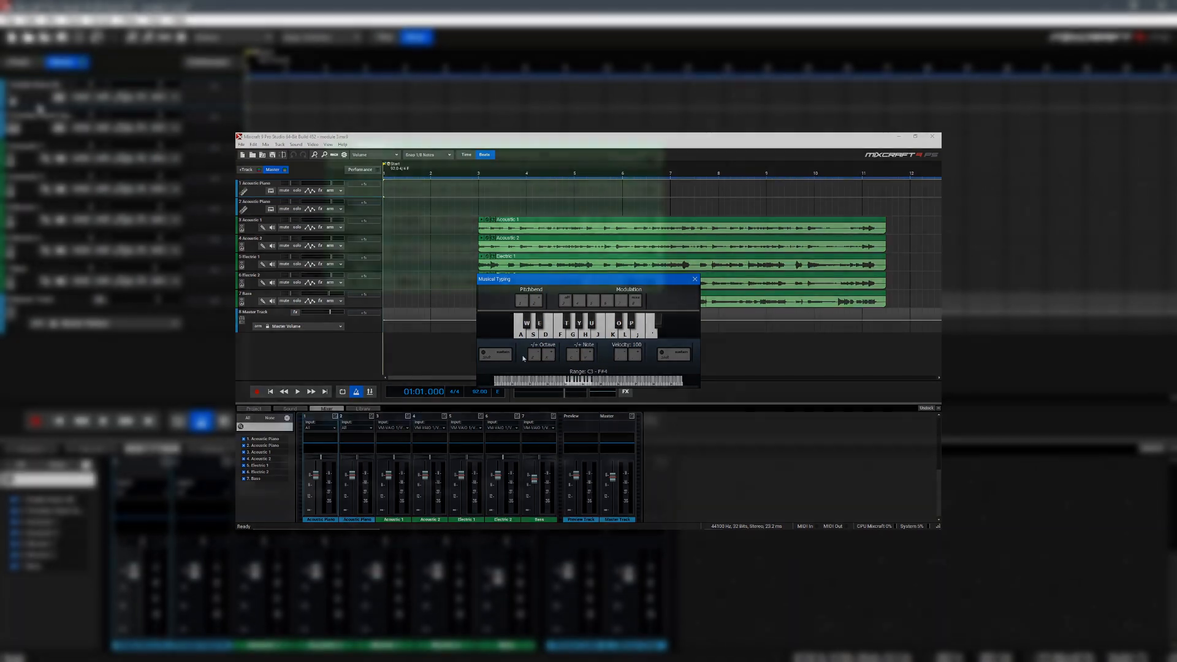
Step: Close the Musical Typing keyboard to reveal the Studio Drum Kit and Freedom Rock Organ tracks
{"action": "left_click", "coordinate": [693, 280]}
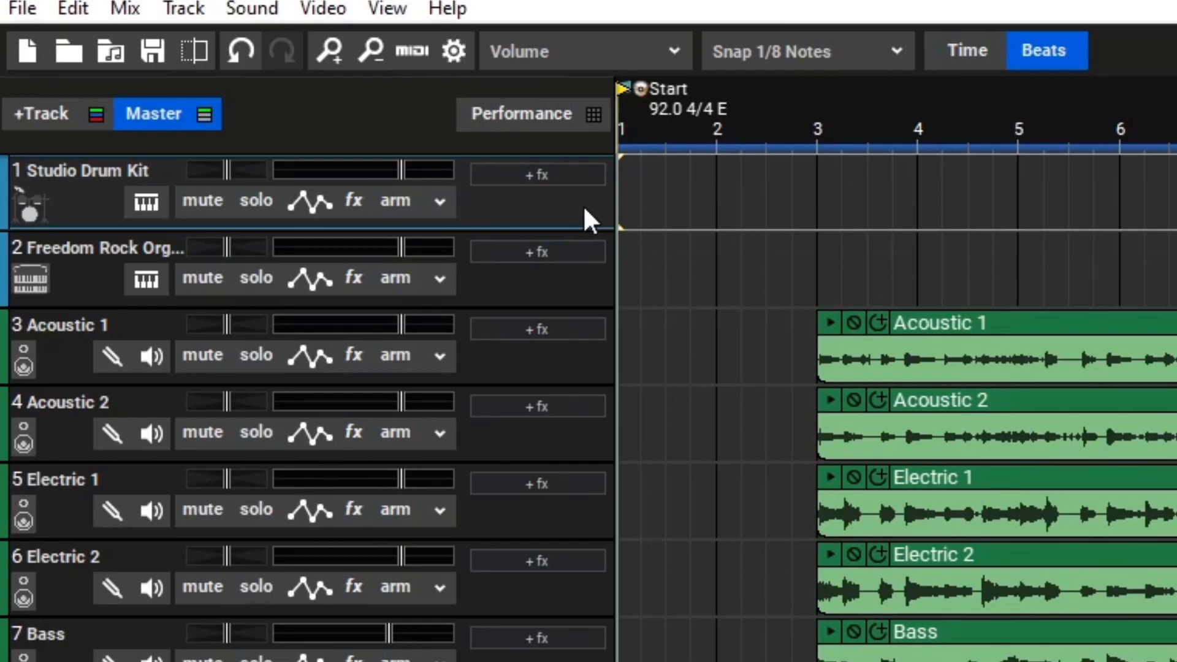
{"action": "mouse_move", "coordinate": [537, 213]}
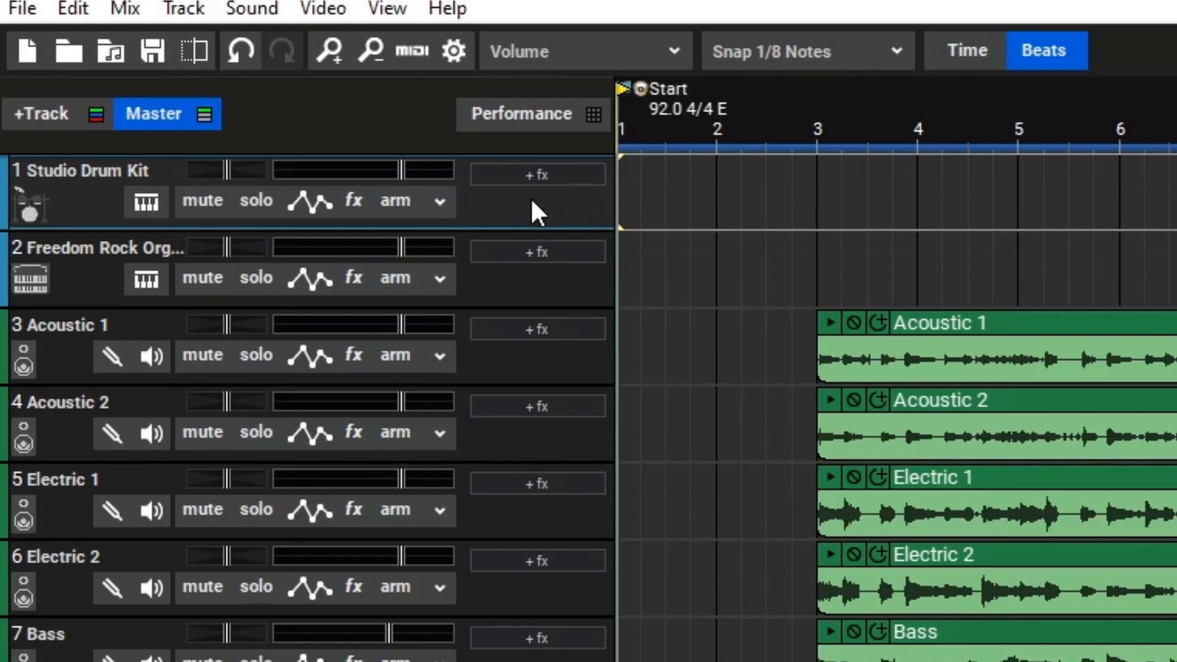
Step: Arm the Studio Drum Kit track and record a live drum take running past bar 12
{"action": "left_click", "coordinate": [394, 200]}
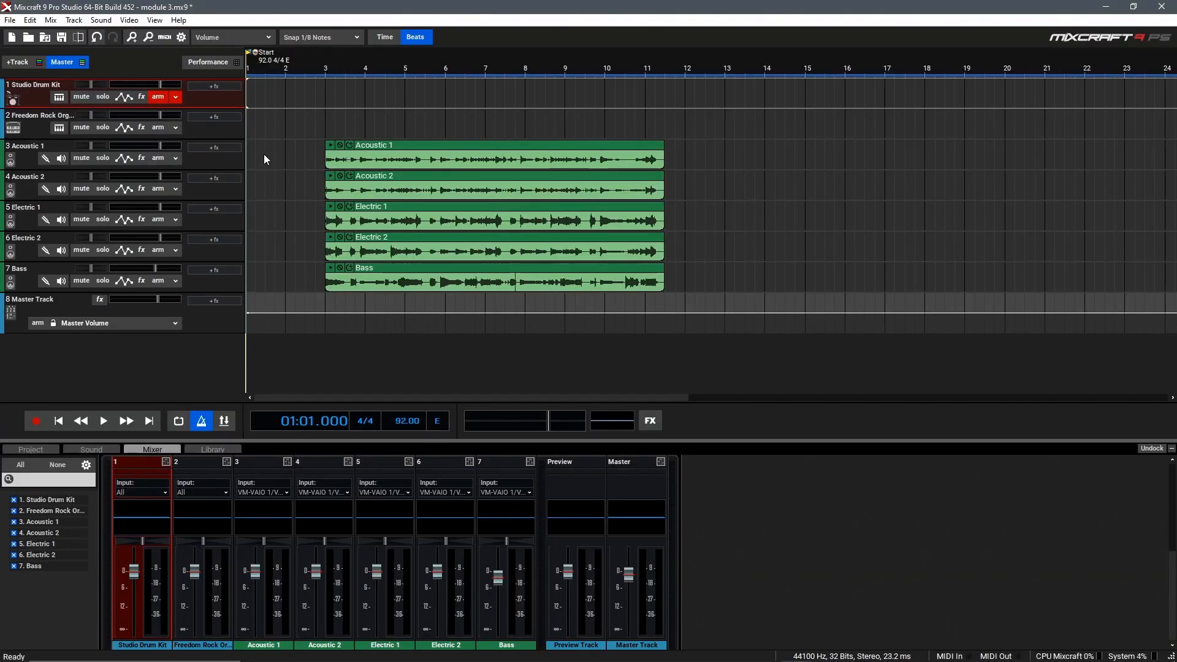
{"action": "left_click", "coordinate": [103, 421]}
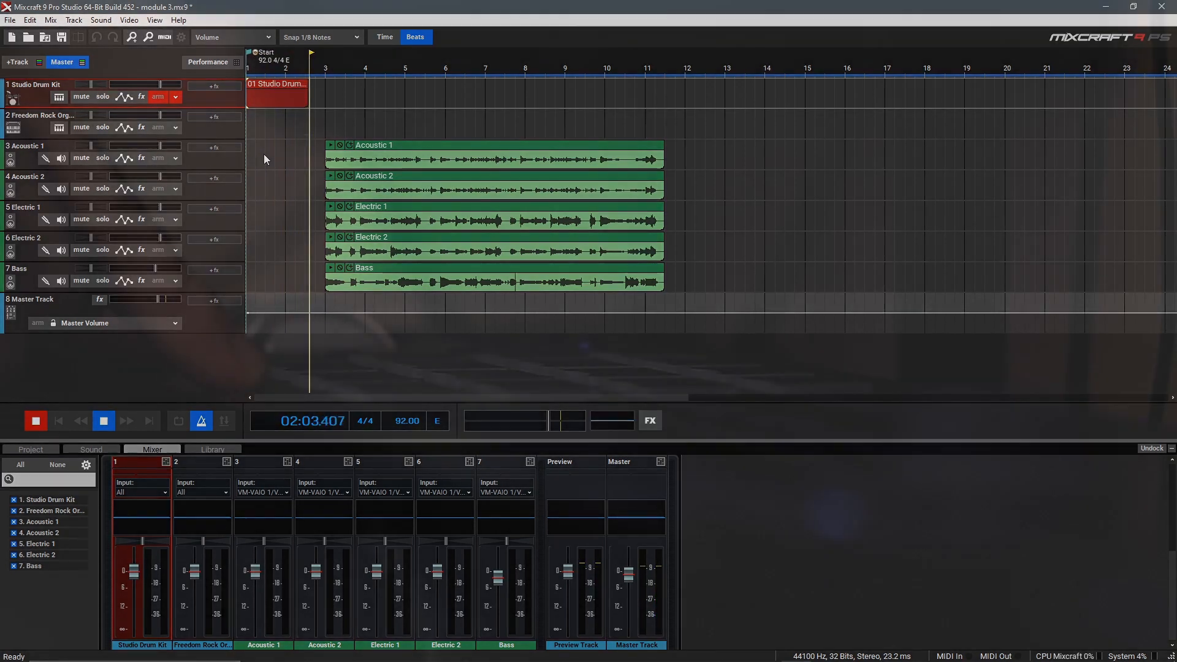
{"action": "left_click", "coordinate": [103, 420]}
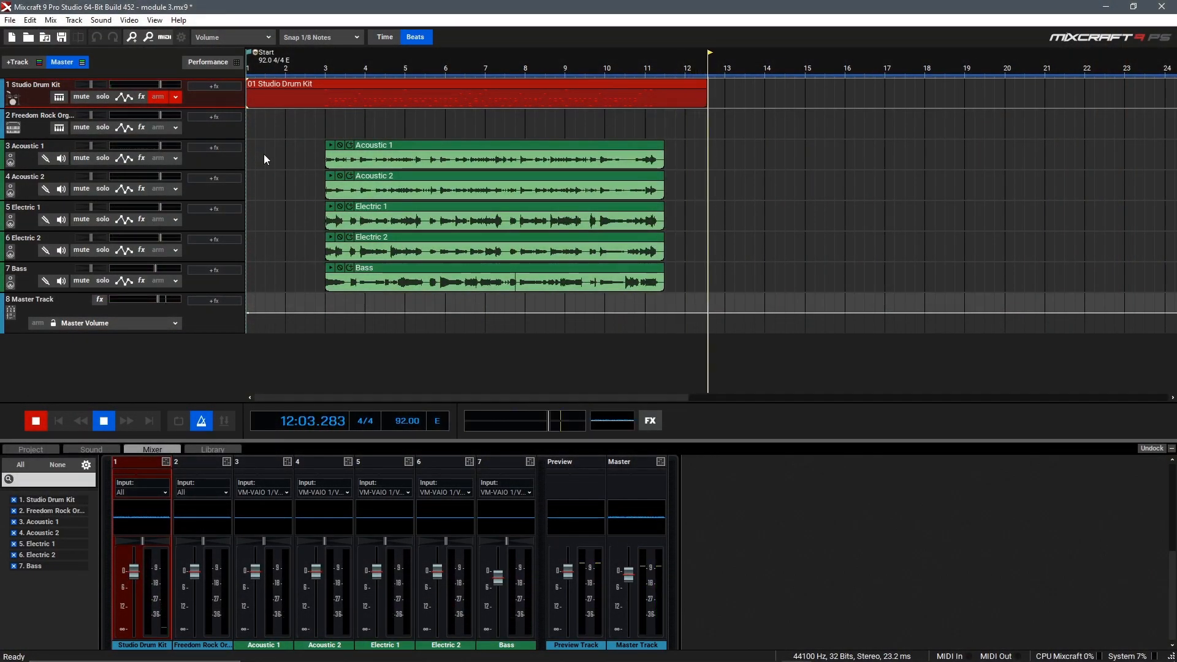
Step: Stop recording to leave a 12-bar drum clip and disarm the Studio Drum Kit track
{"action": "left_click", "coordinate": [103, 420]}
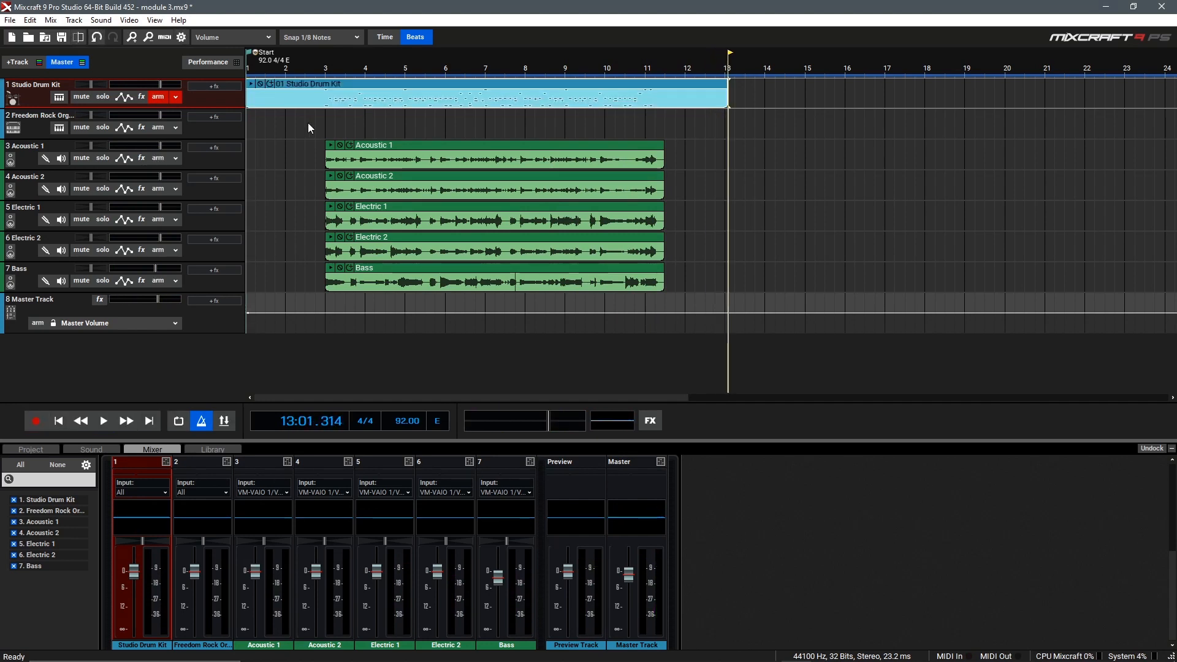
{"action": "left_click", "coordinate": [158, 96]}
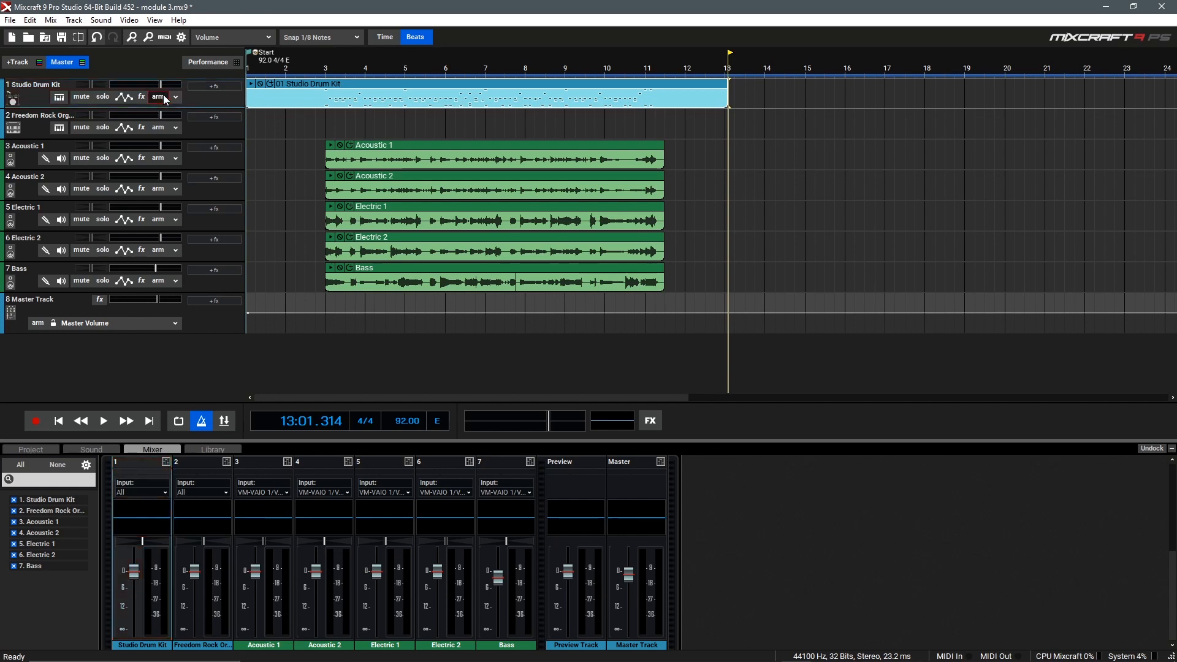
{"action": "mouse_move", "coordinate": [297, 123]}
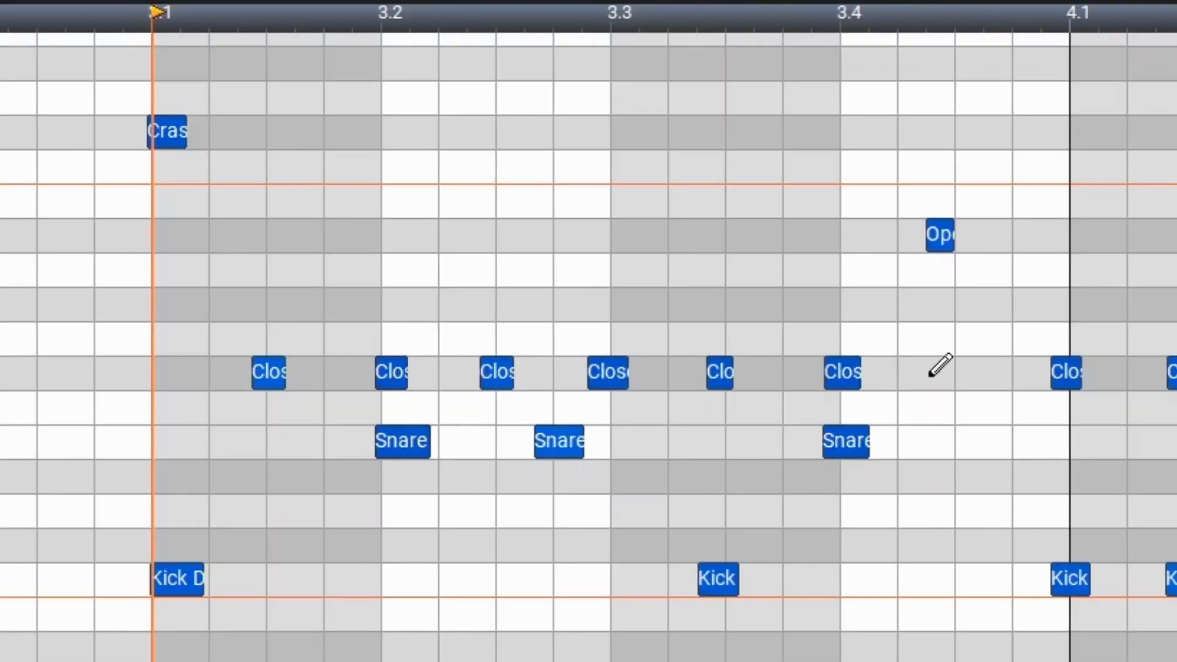
{"action": "mouse_move", "coordinate": [859, 206]}
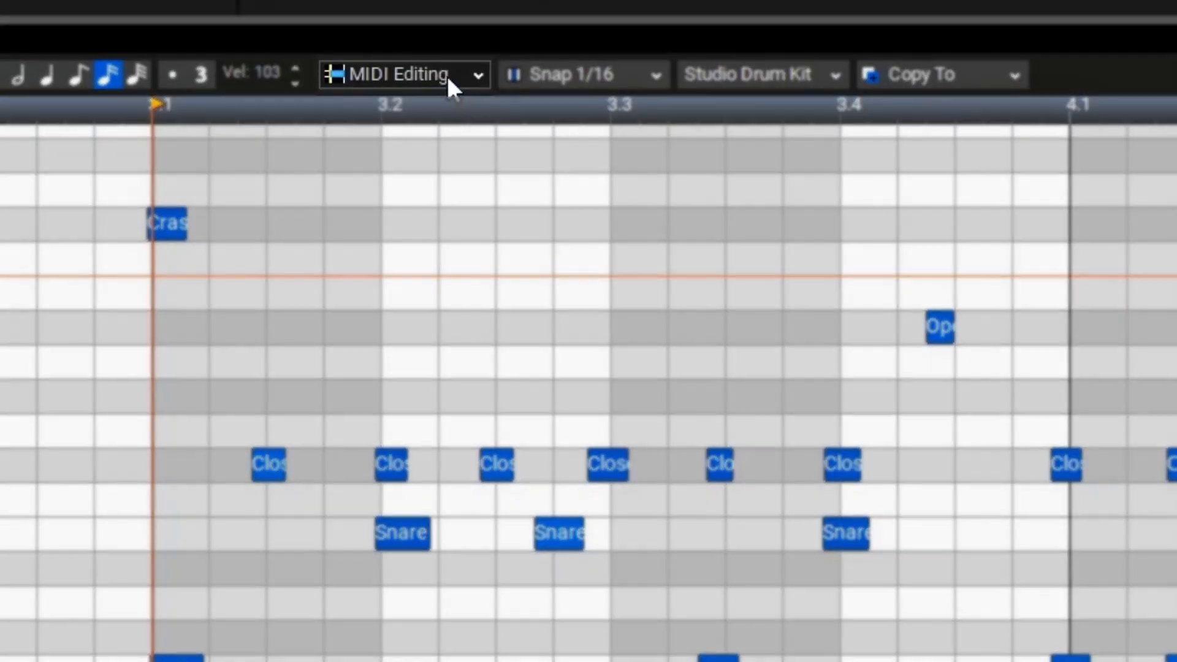
Step: Bring up Quantize for the drum notes with a 1/16-note grid, 100% strength on start times
{"action": "left_click", "coordinate": [402, 74]}
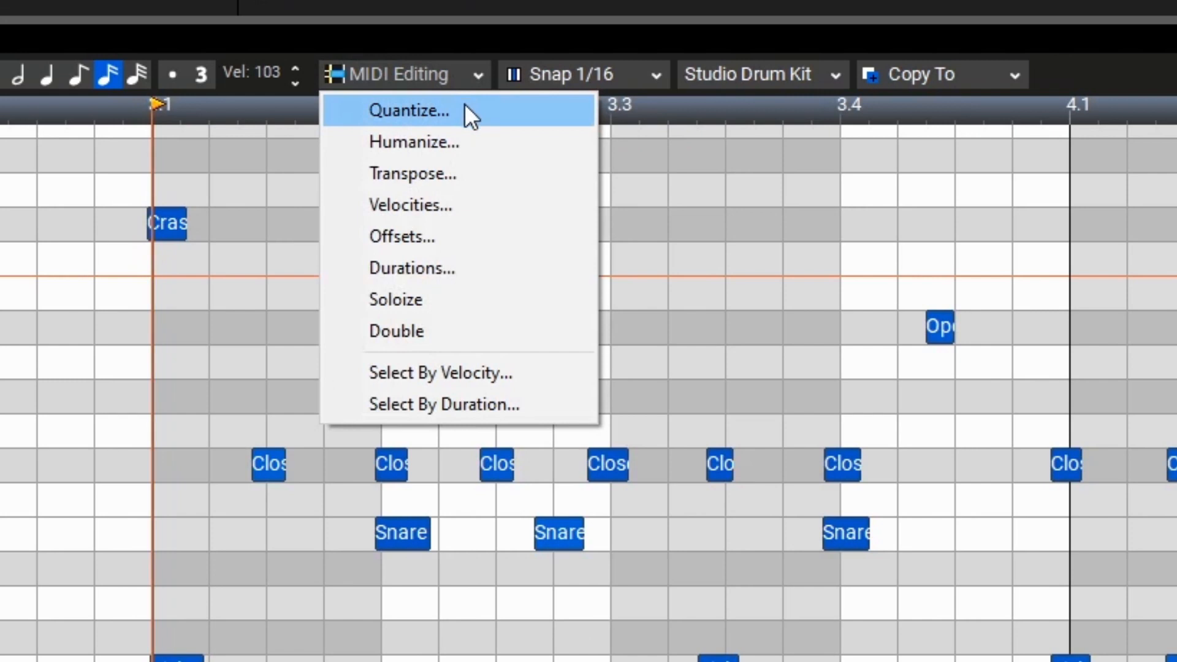
{"action": "left_click", "coordinate": [410, 110]}
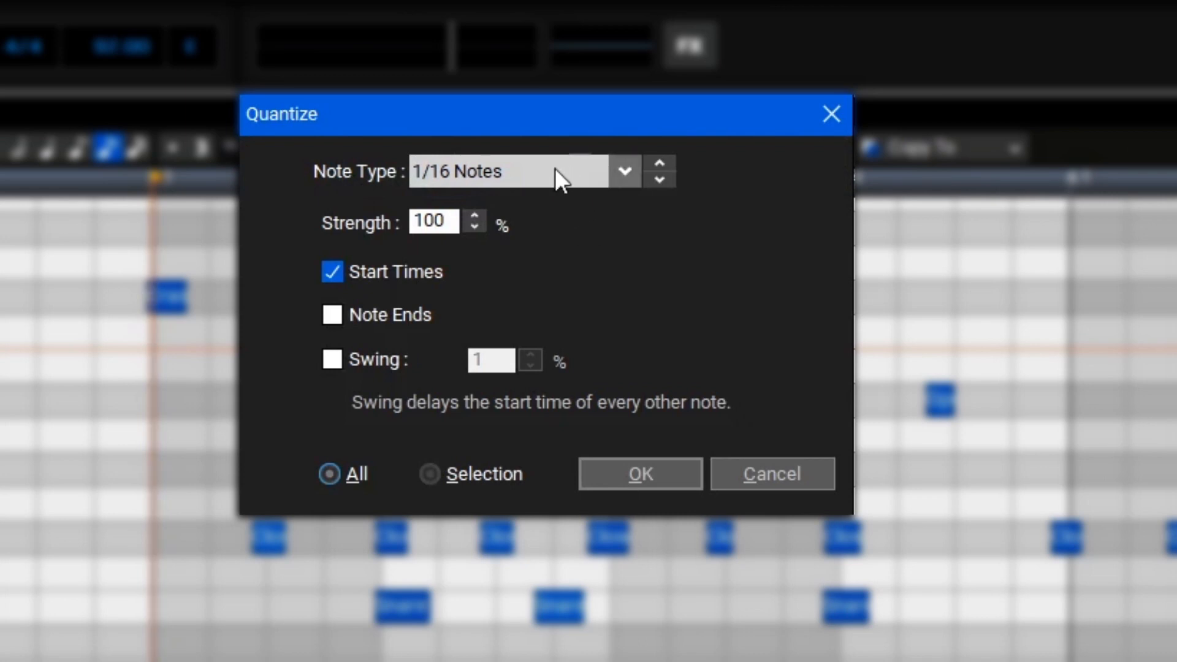
{"action": "mouse_move", "coordinate": [622, 184]}
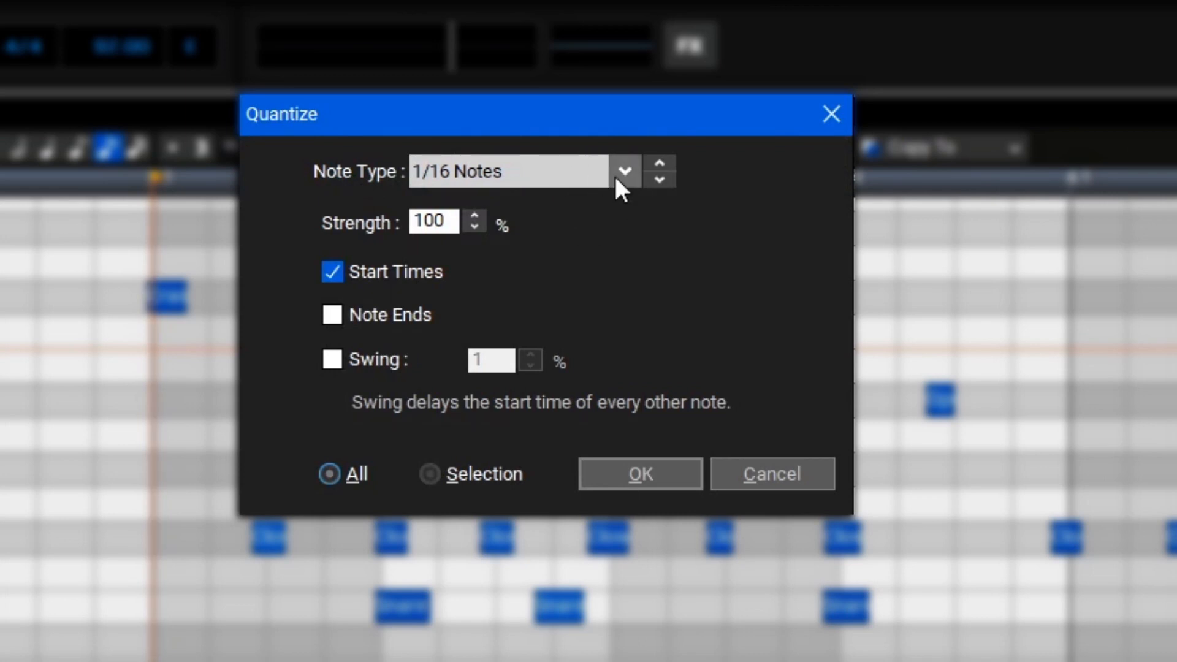
{"action": "left_click", "coordinate": [623, 172]}
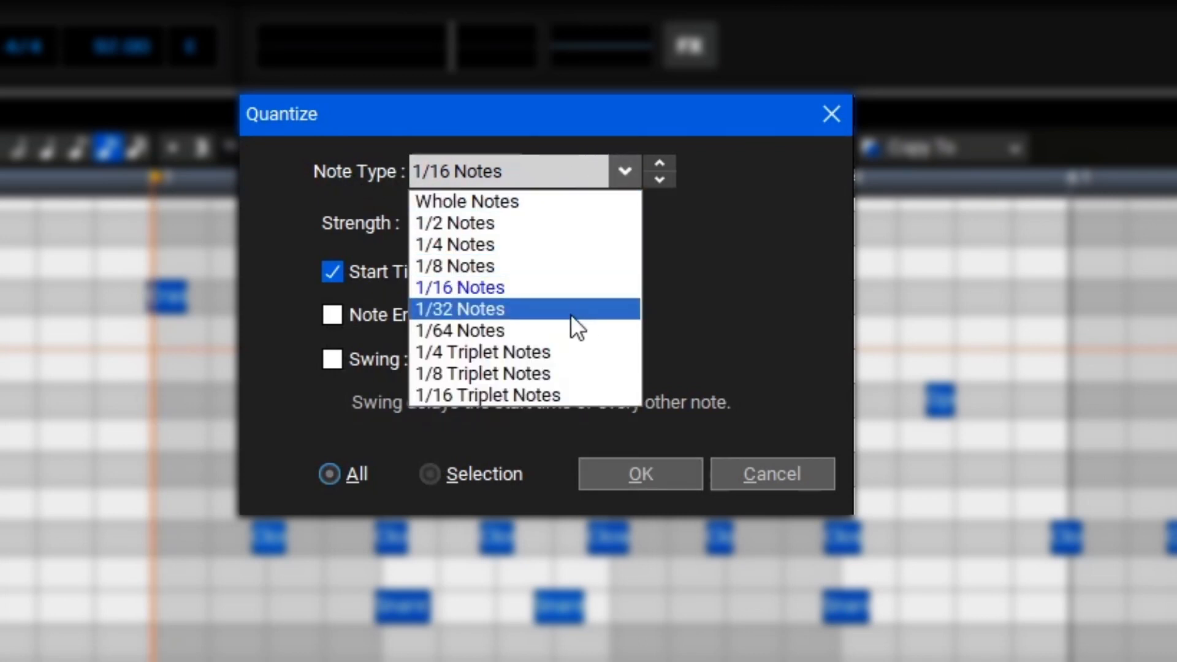
{"action": "mouse_move", "coordinate": [577, 287]}
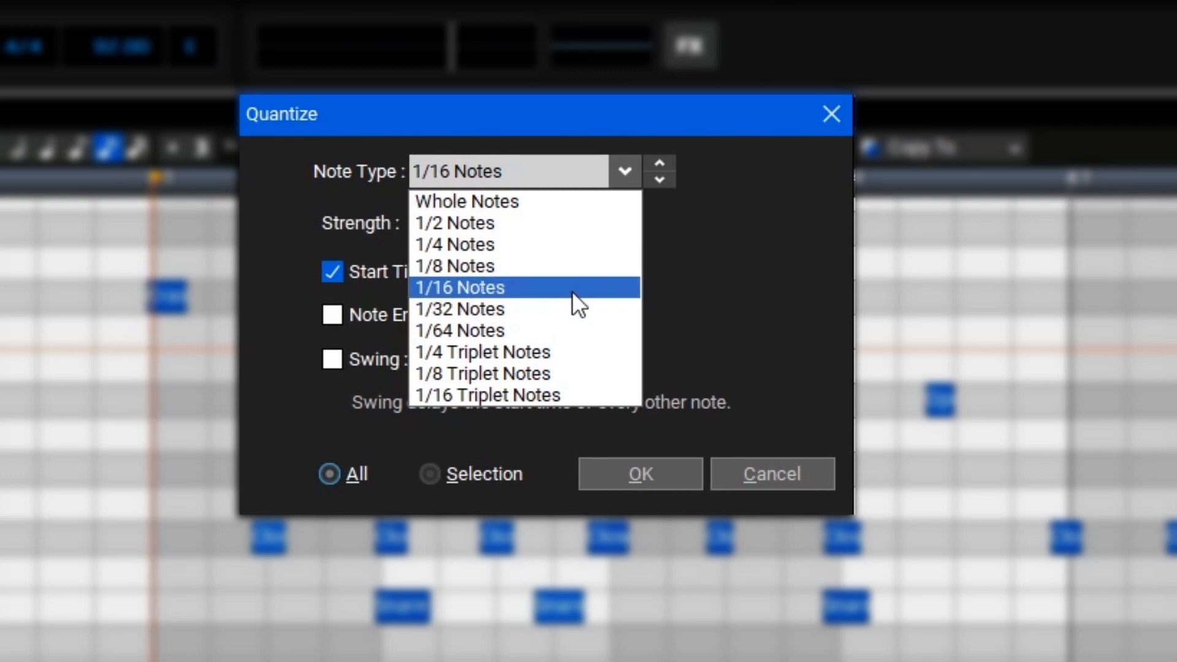
{"action": "mouse_move", "coordinate": [586, 297]}
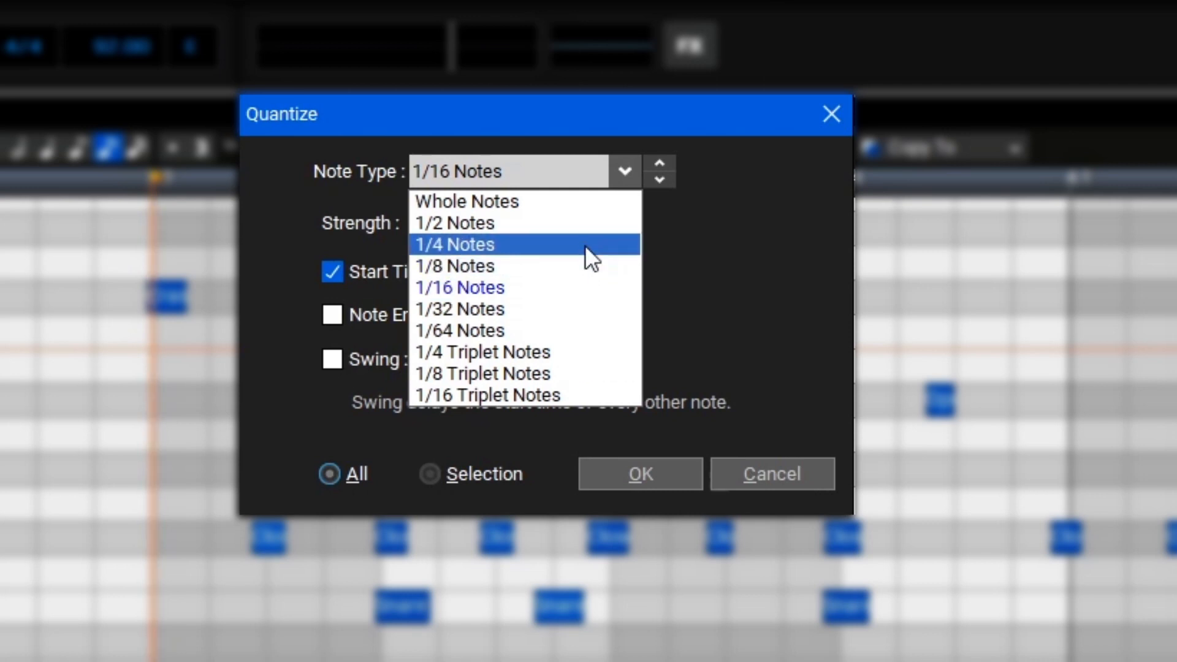
{"action": "mouse_move", "coordinate": [573, 266]}
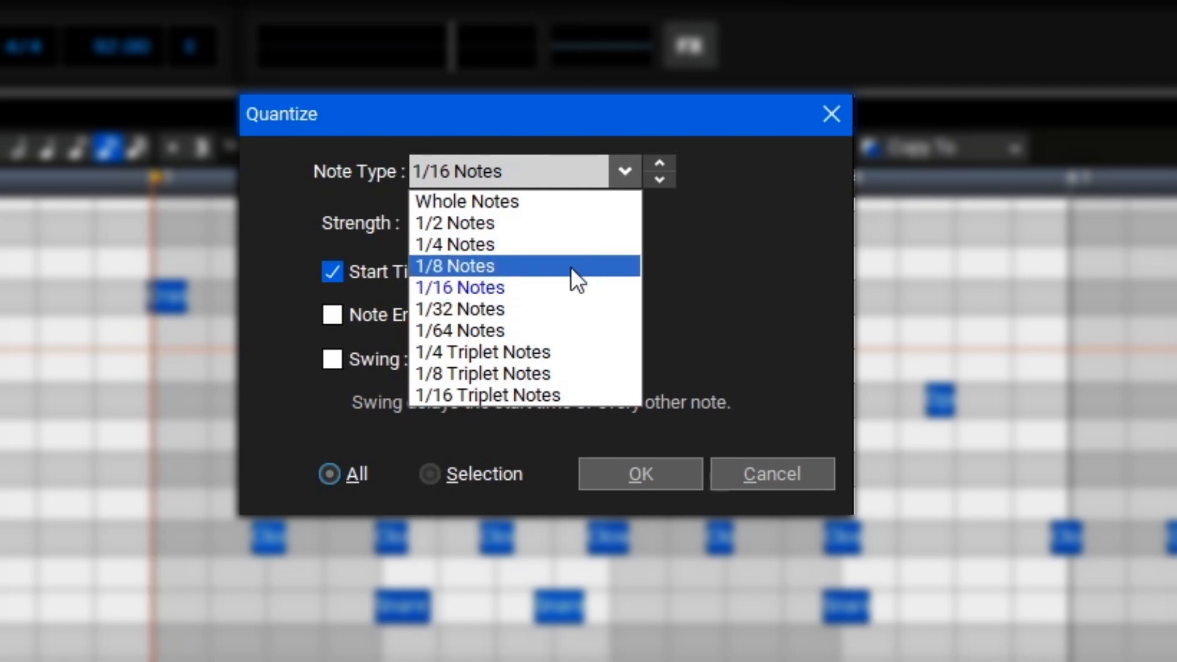
{"action": "mouse_move", "coordinate": [574, 292]}
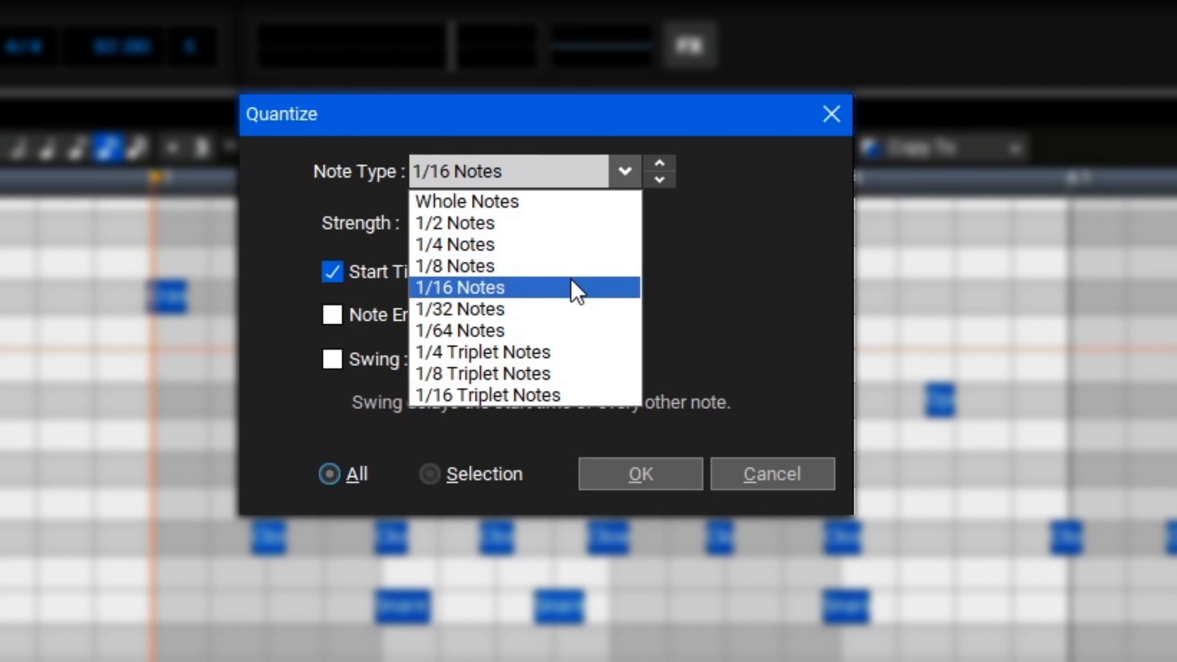
{"action": "left_click", "coordinate": [458, 286]}
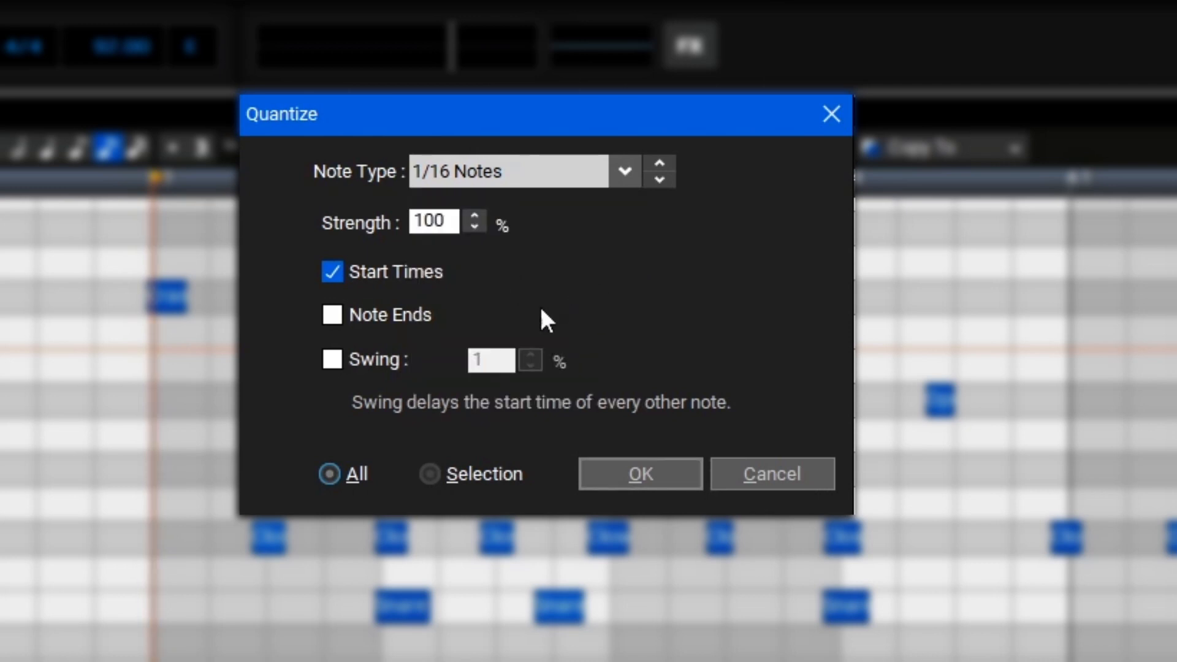
{"action": "mouse_move", "coordinate": [597, 253]}
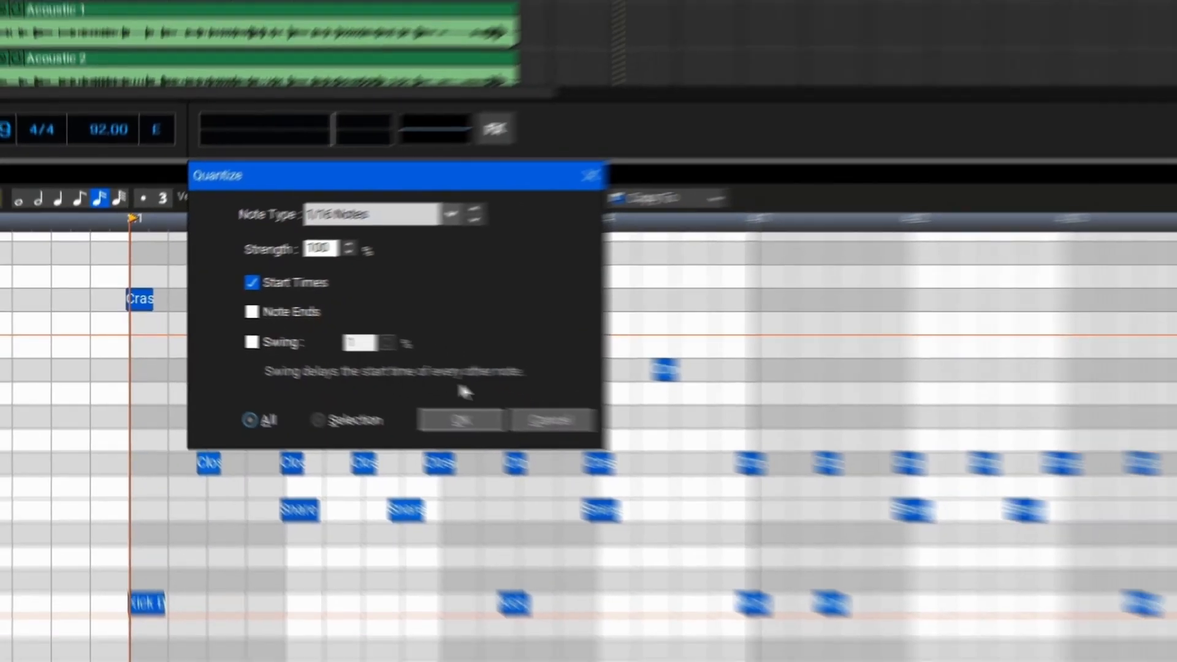
{"action": "left_click", "coordinate": [460, 419]}
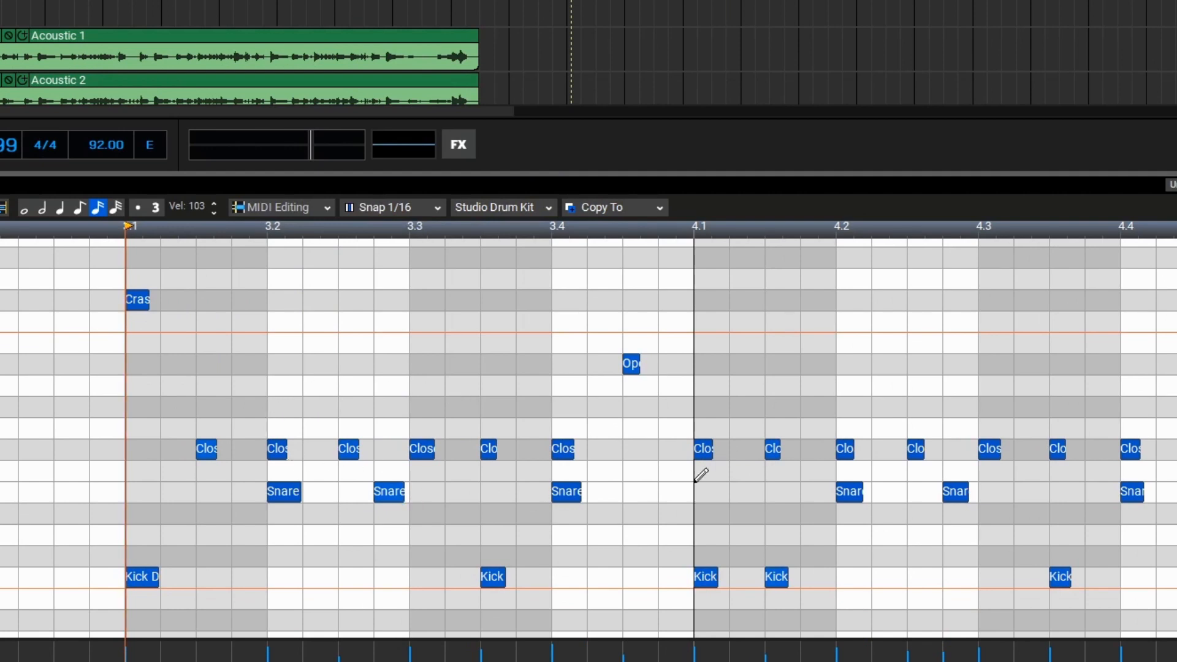
{"action": "mouse_move", "coordinate": [735, 357]}
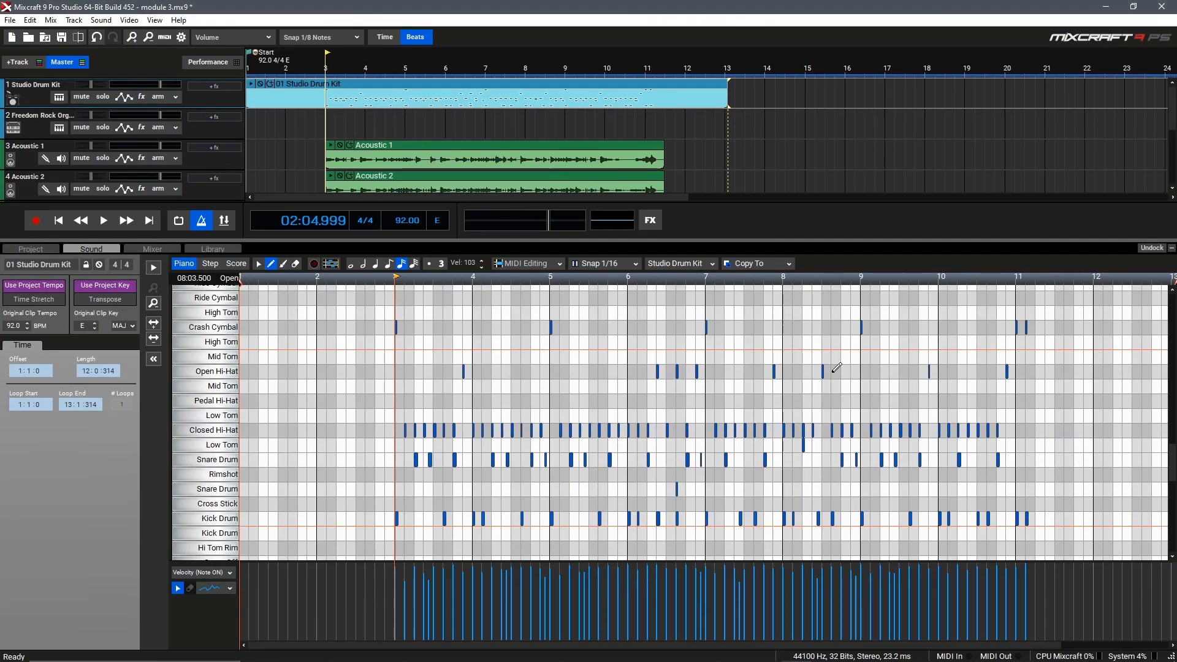
{"action": "left_click", "coordinate": [103, 219]}
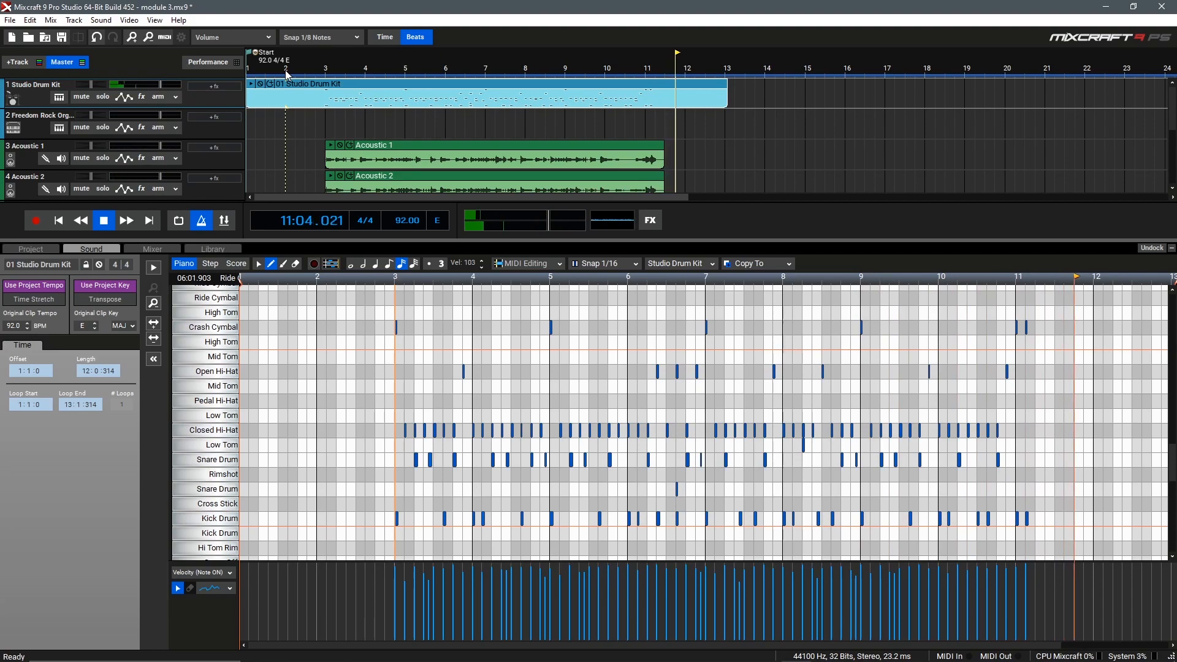
{"action": "left_click", "coordinate": [103, 219]}
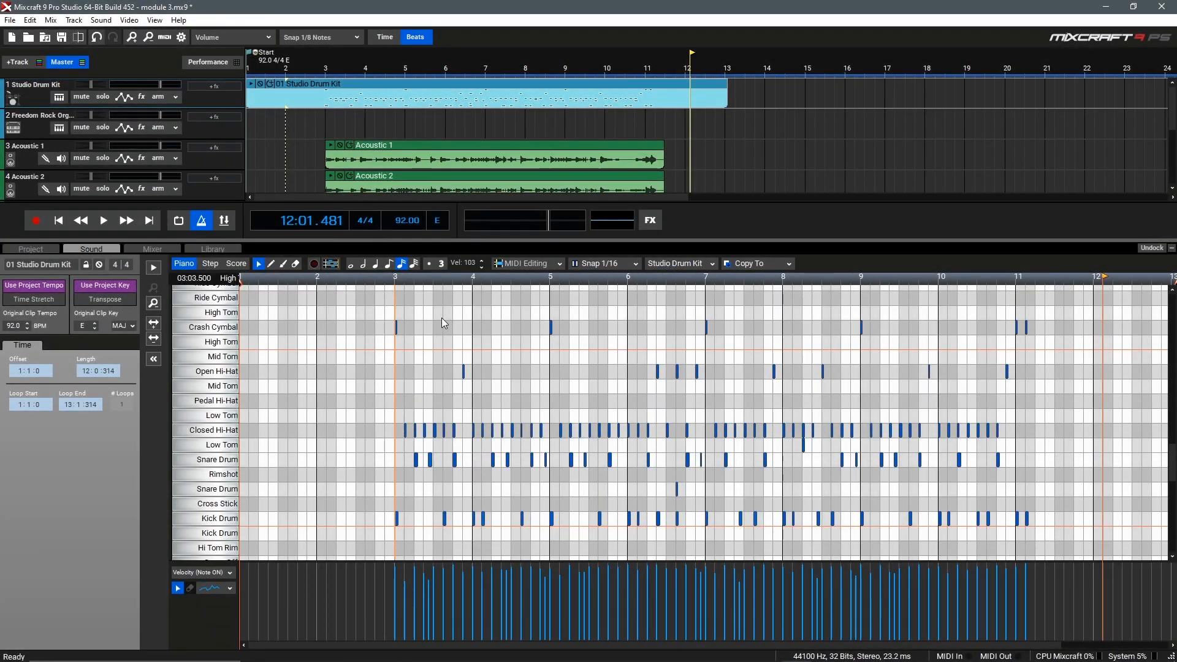
{"action": "mouse_move", "coordinate": [694, 434]}
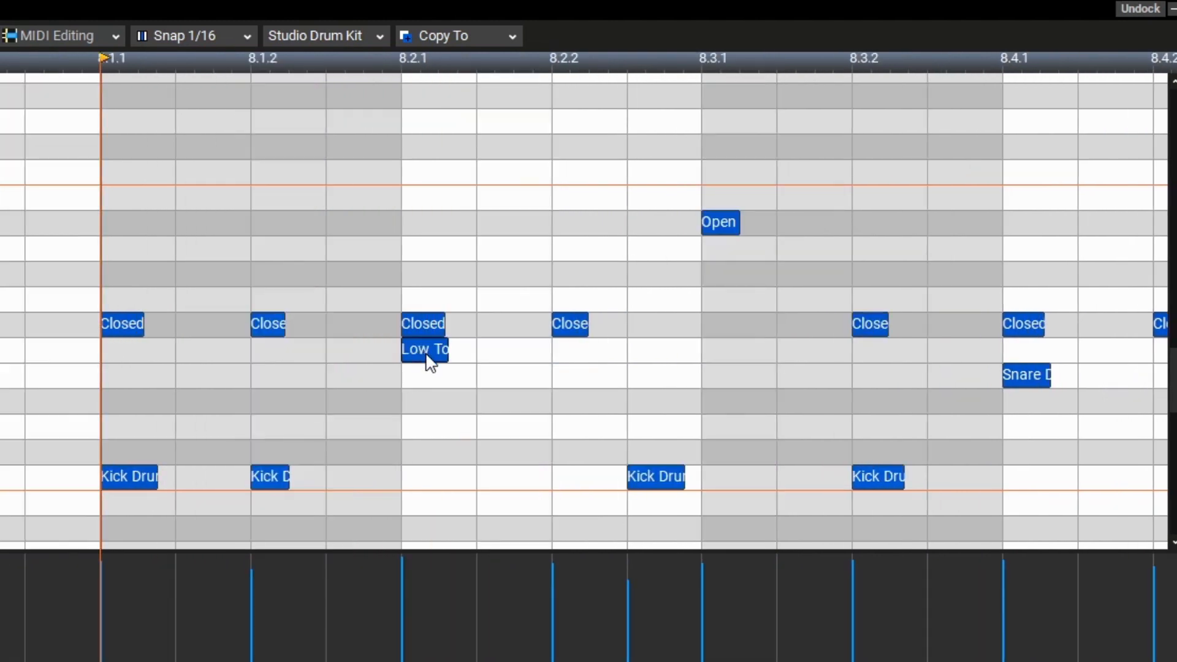
{"action": "mouse_move", "coordinate": [457, 360]}
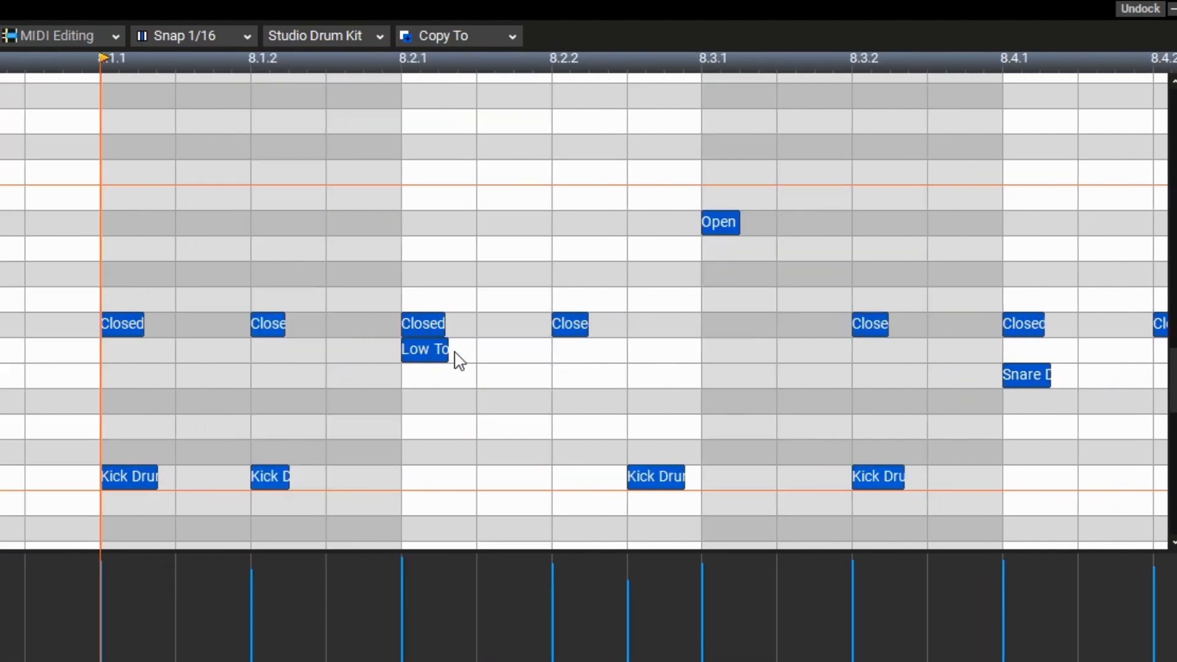
{"action": "mouse_move", "coordinate": [452, 393]}
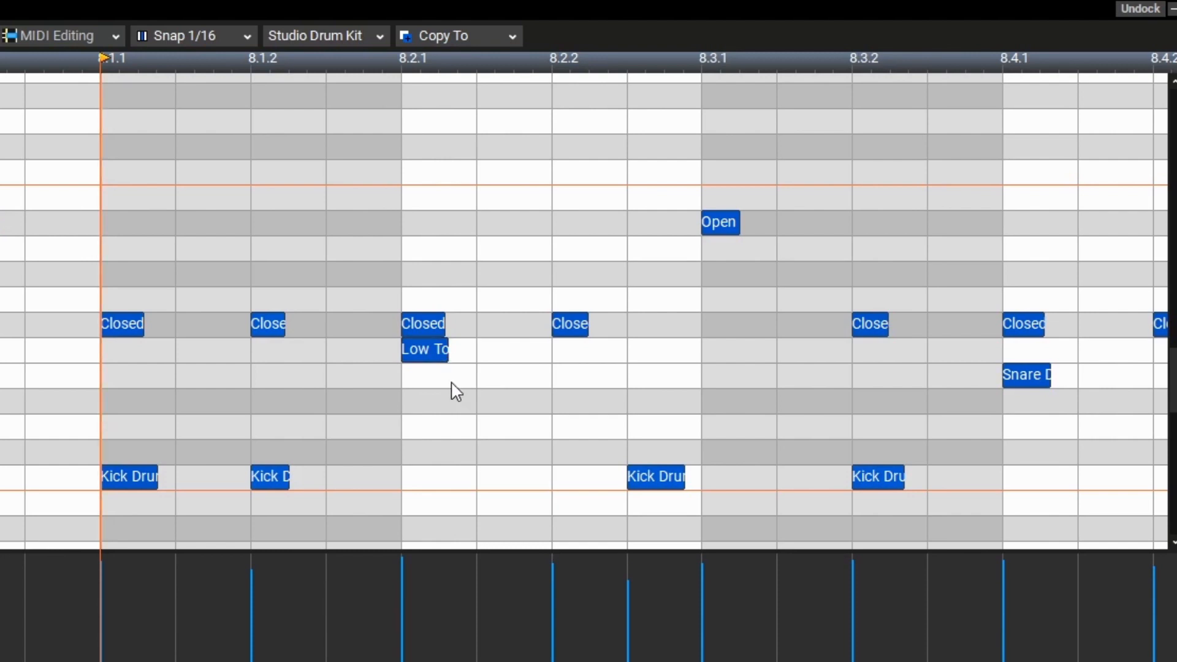
{"action": "mouse_move", "coordinate": [448, 375]}
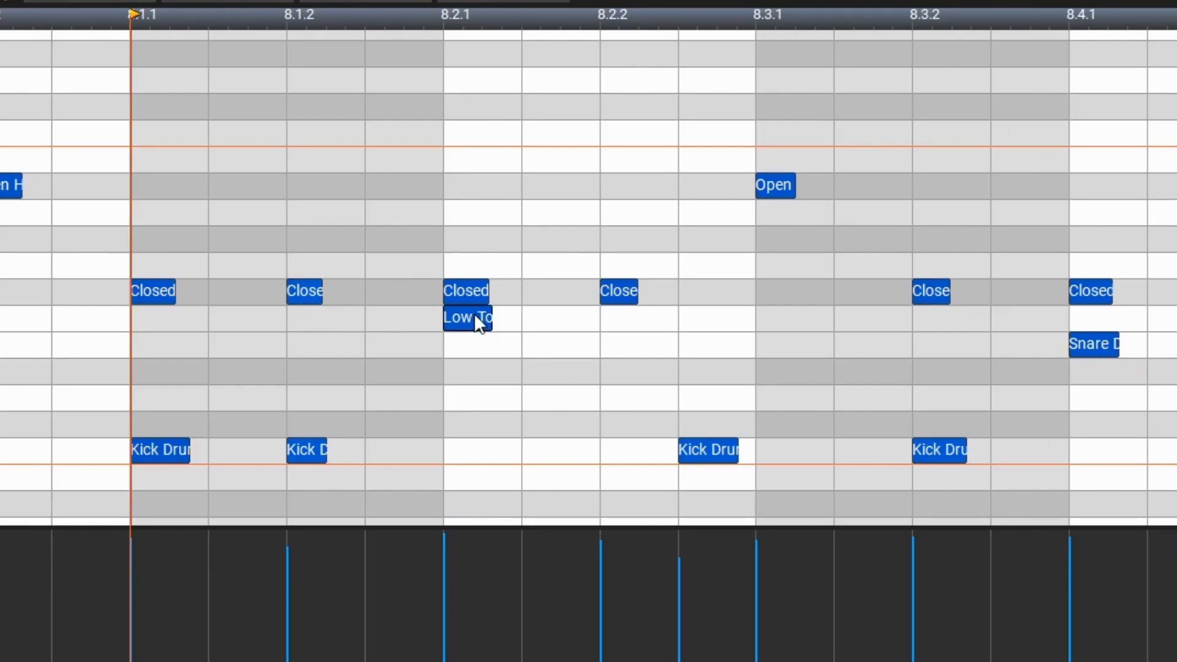
{"action": "left_click", "coordinate": [466, 317]}
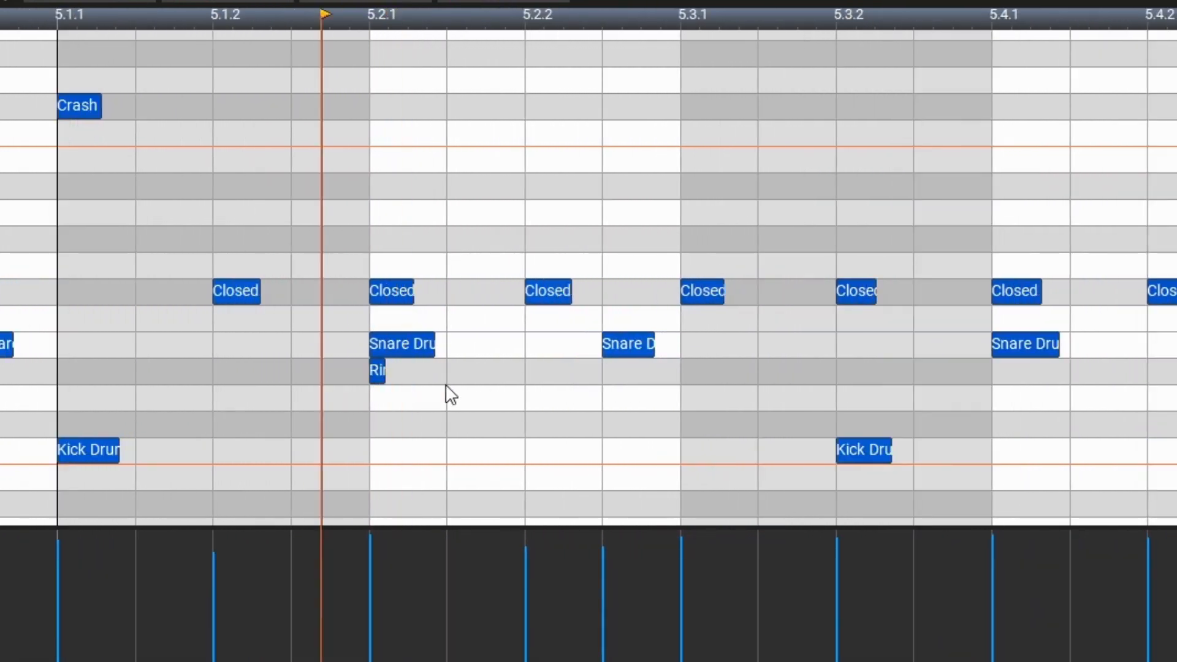
{"action": "mouse_move", "coordinate": [399, 390]}
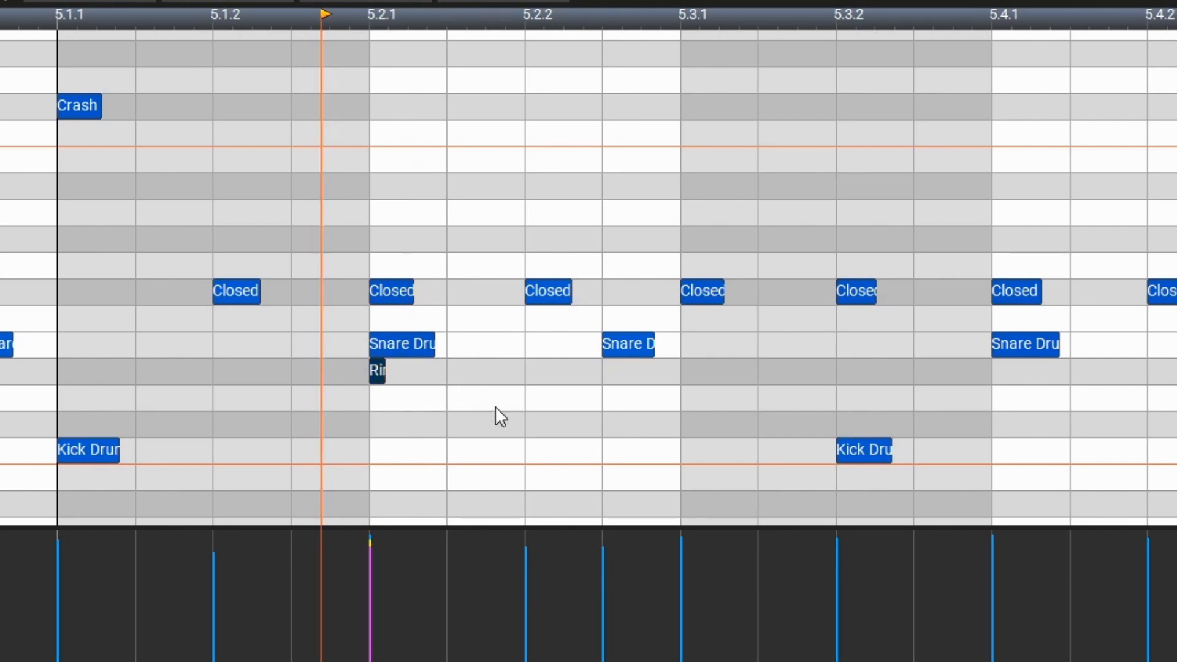
{"action": "left_click_drag", "start_coordinate": [315, 229], "coordinate": [492, 406]}
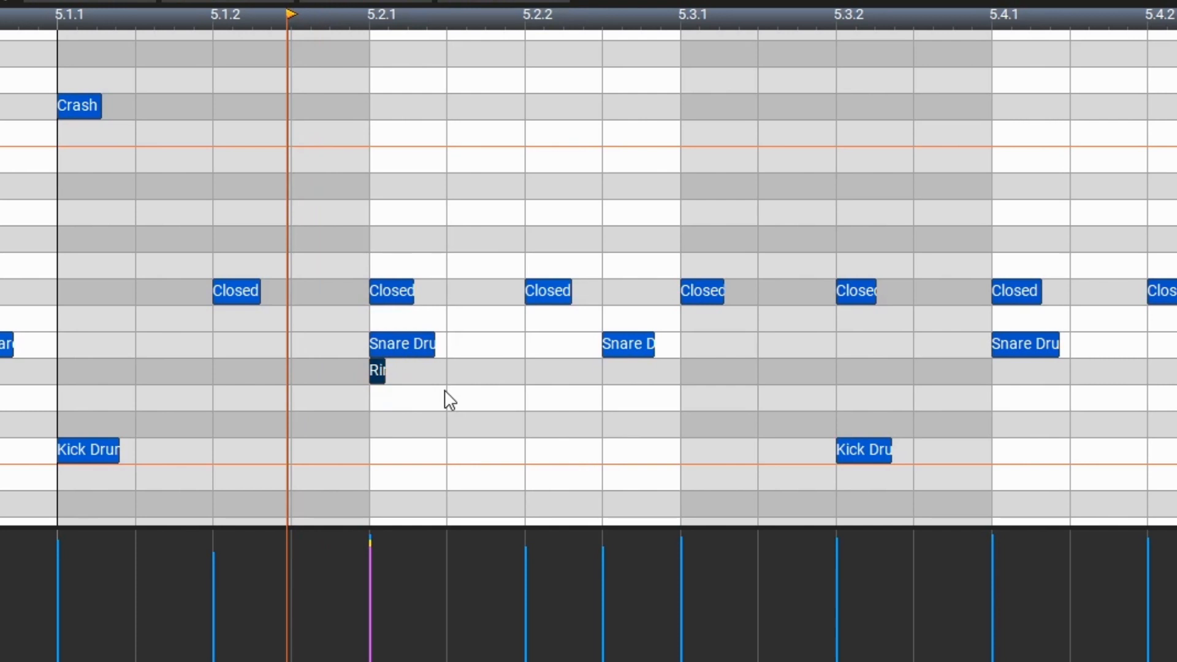
{"action": "left_click", "coordinate": [375, 370]}
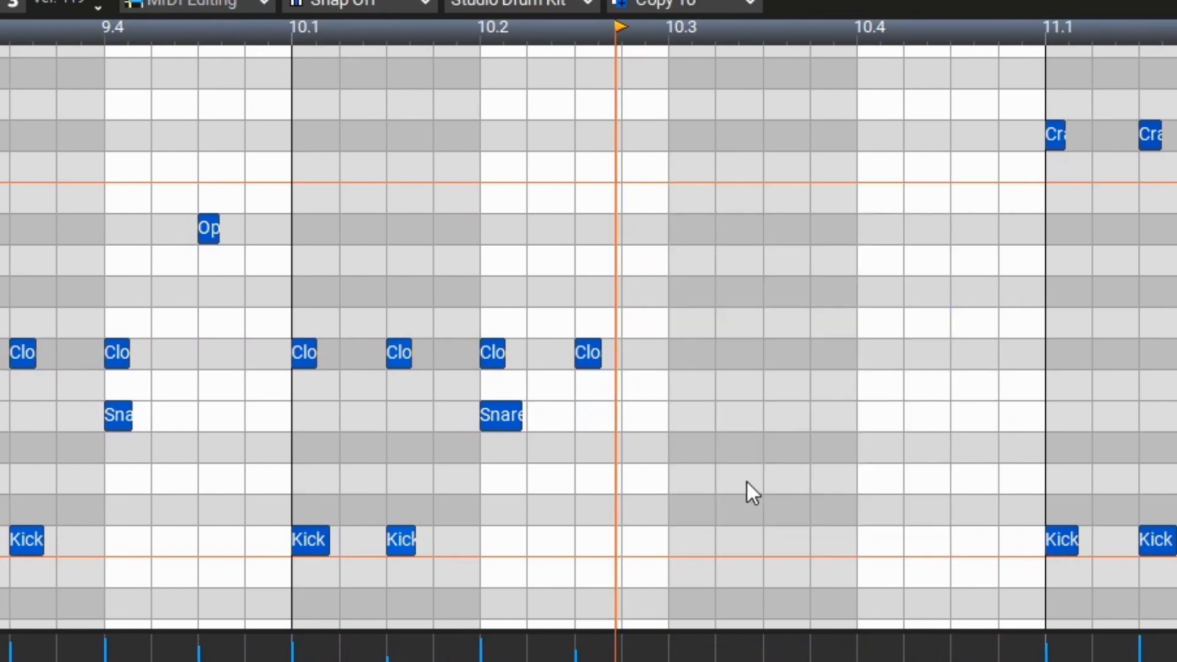
{"action": "mouse_move", "coordinate": [753, 431]}
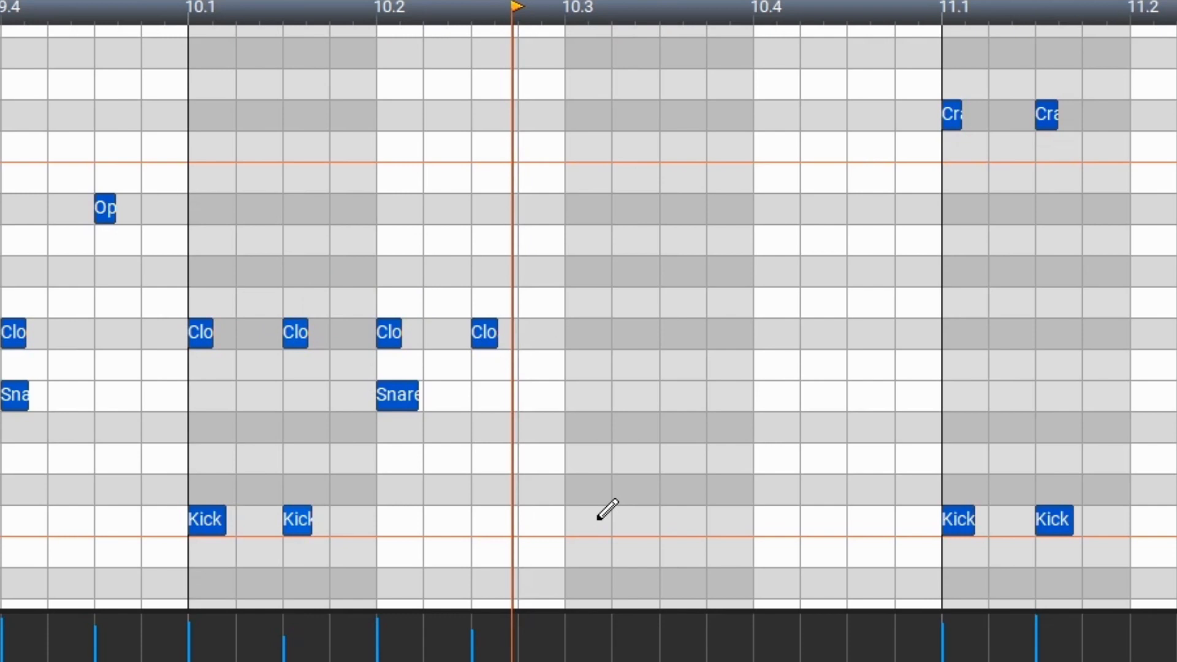
Step: Pencil in kick hits on beats 3 and 4, snare, mid tom and low tom across bar 10's second half
{"action": "left_click", "coordinate": [585, 519]}
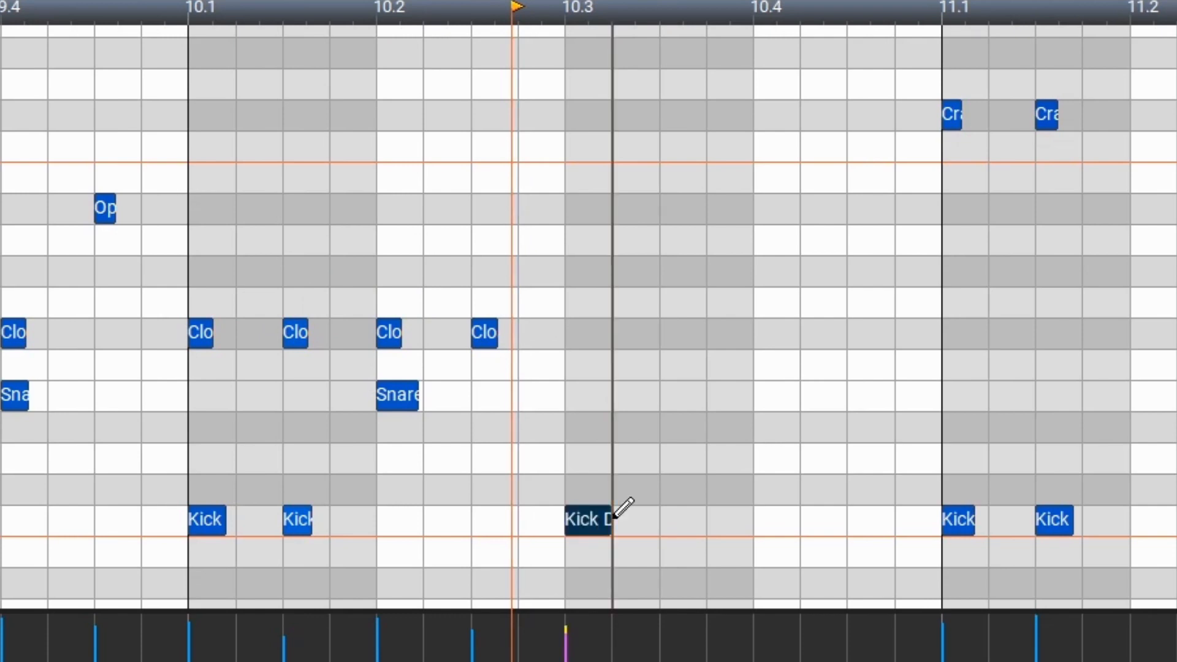
{"action": "left_click", "coordinate": [728, 520]}
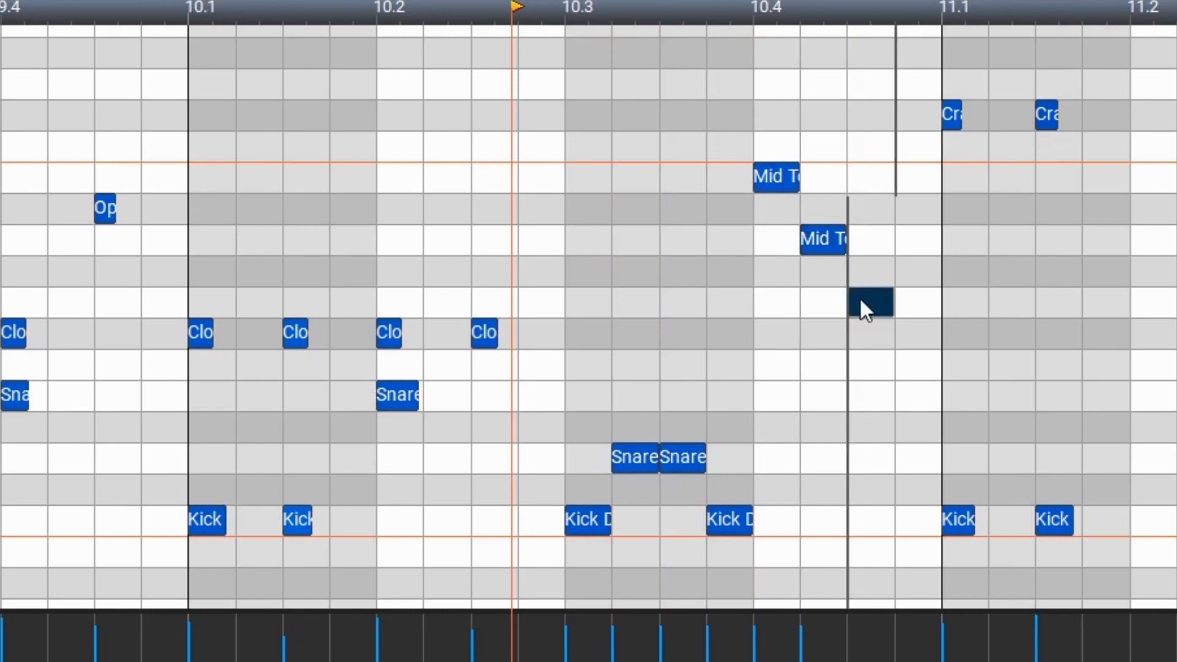
{"action": "left_click", "coordinate": [870, 301]}
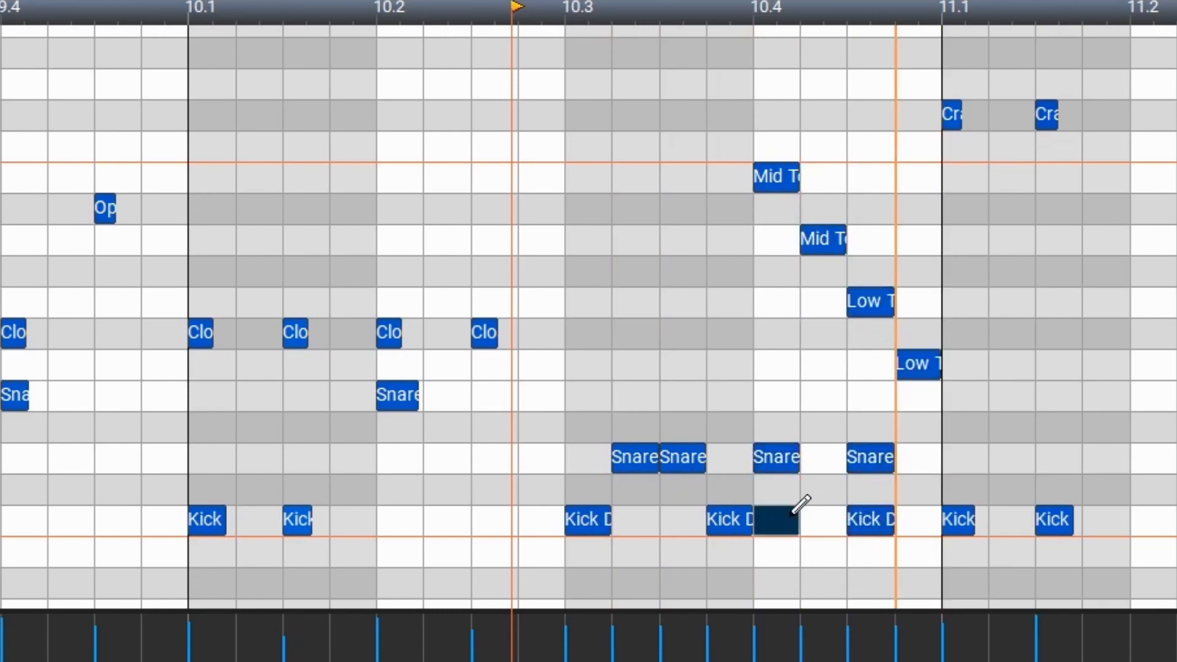
{"action": "left_click", "coordinate": [773, 519]}
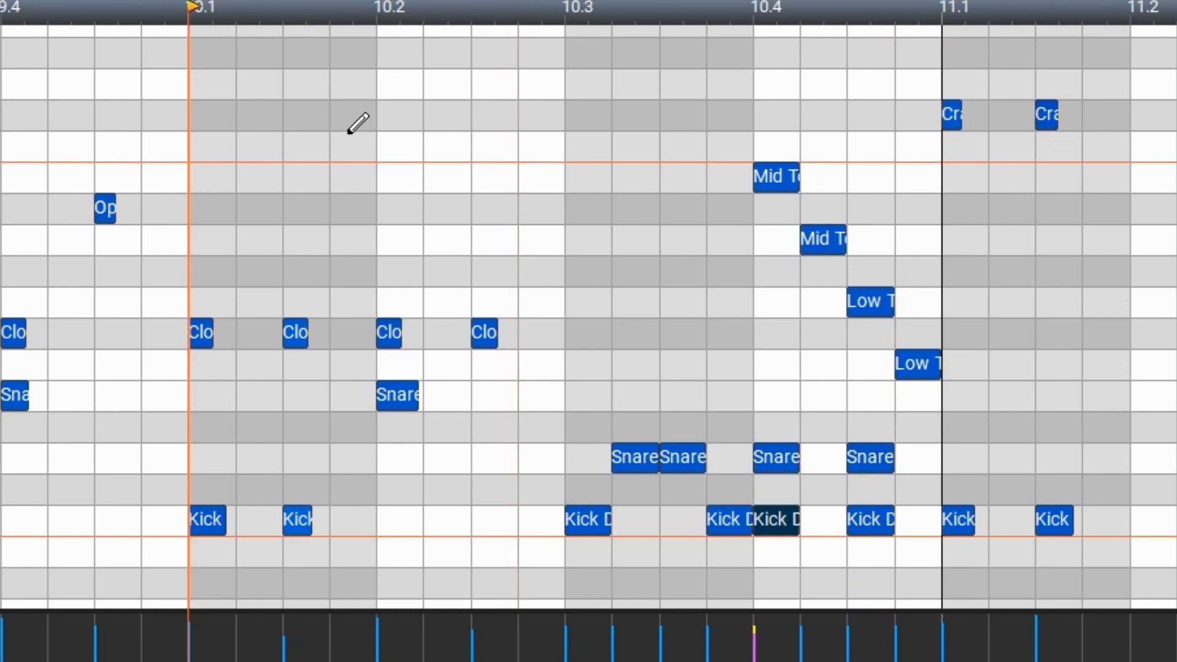
{"action": "left_click", "coordinate": [679, 456]}
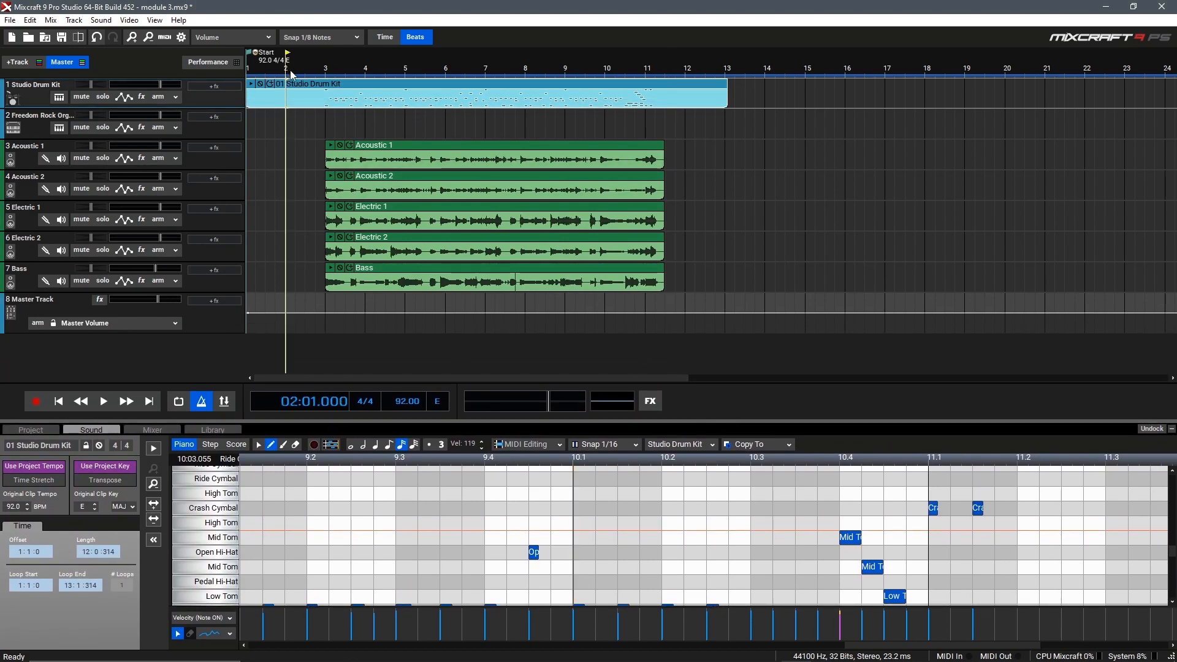
{"action": "left_click", "coordinate": [103, 401]}
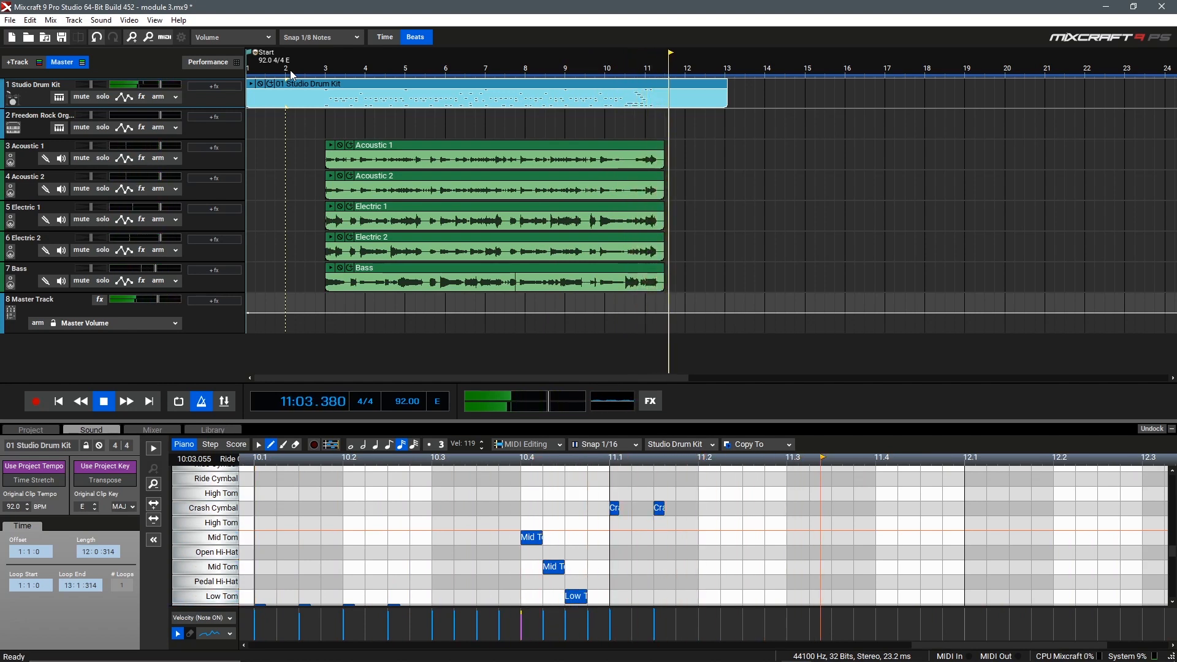
{"action": "left_click", "coordinate": [103, 400]}
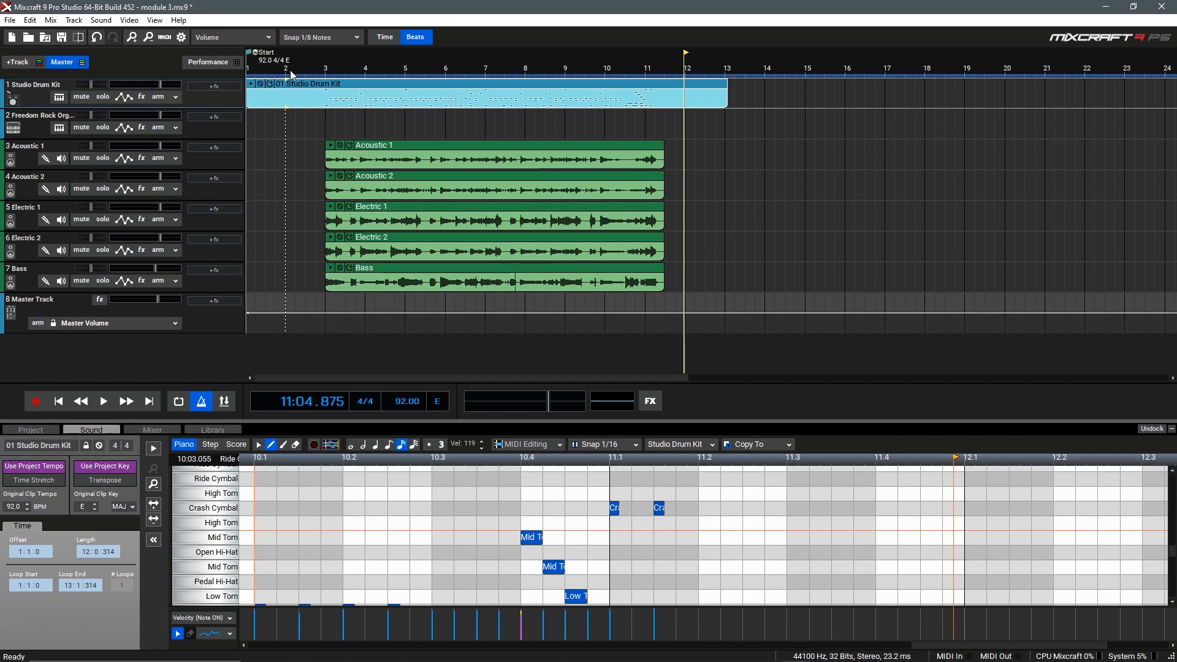
{"action": "left_click", "coordinate": [158, 126]}
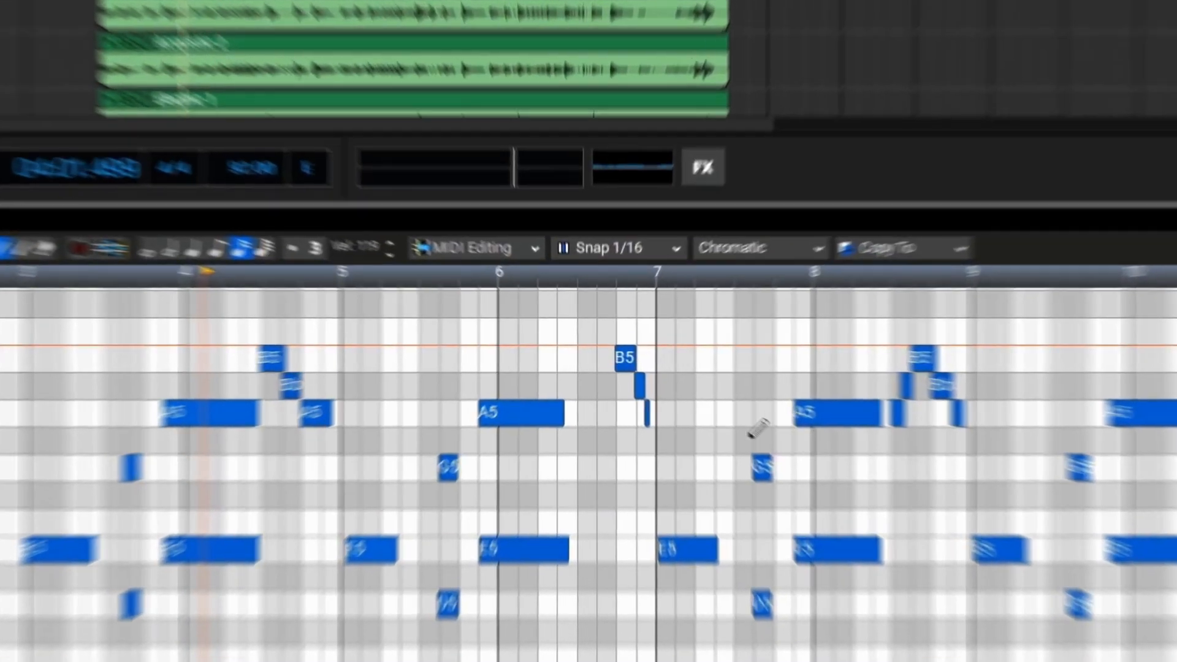
Step: Quantize all organ note start times to 1/16 notes at 100% strength
{"action": "left_click", "coordinate": [474, 246]}
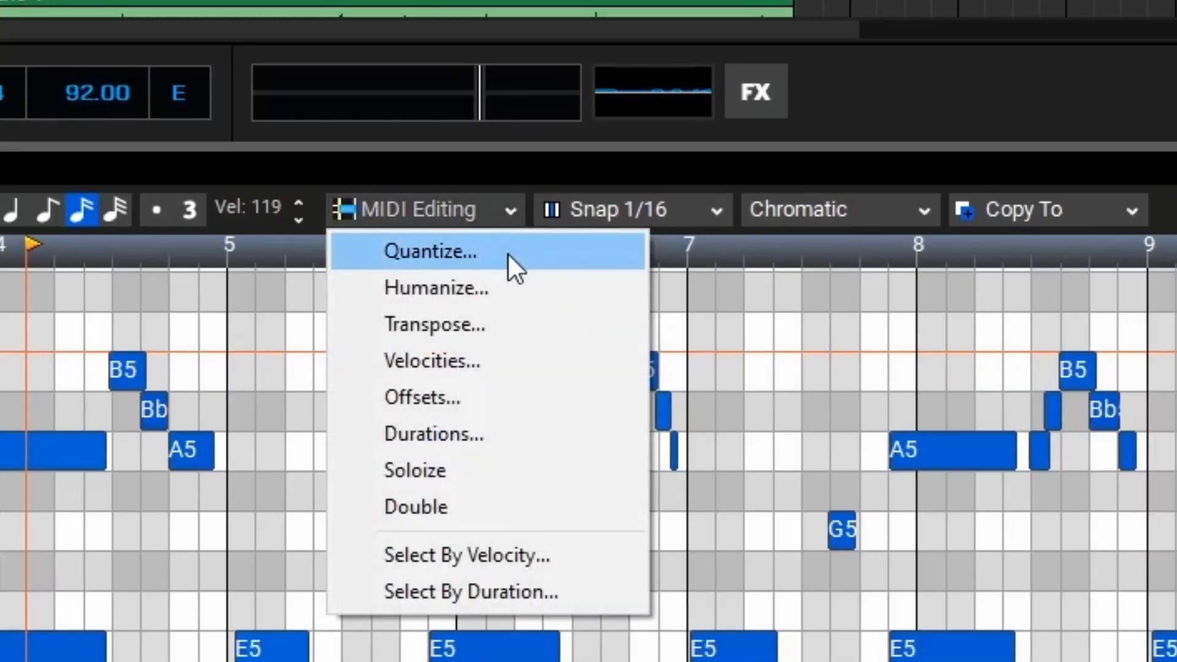
{"action": "left_click", "coordinate": [432, 251]}
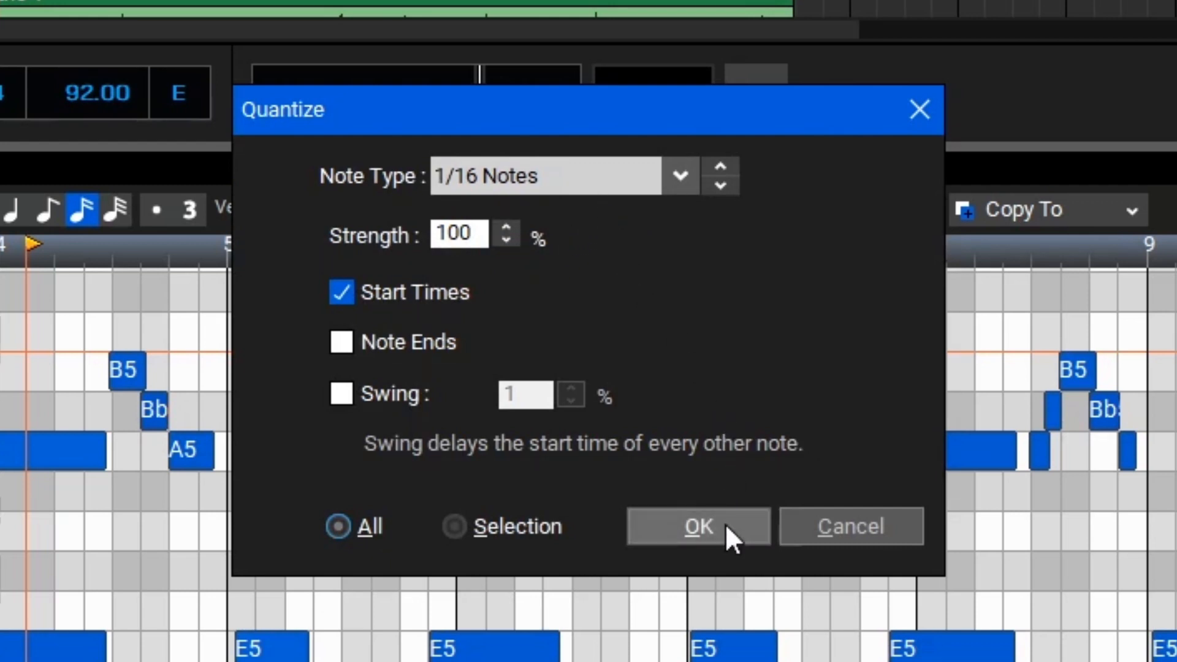
{"action": "left_click", "coordinate": [696, 526]}
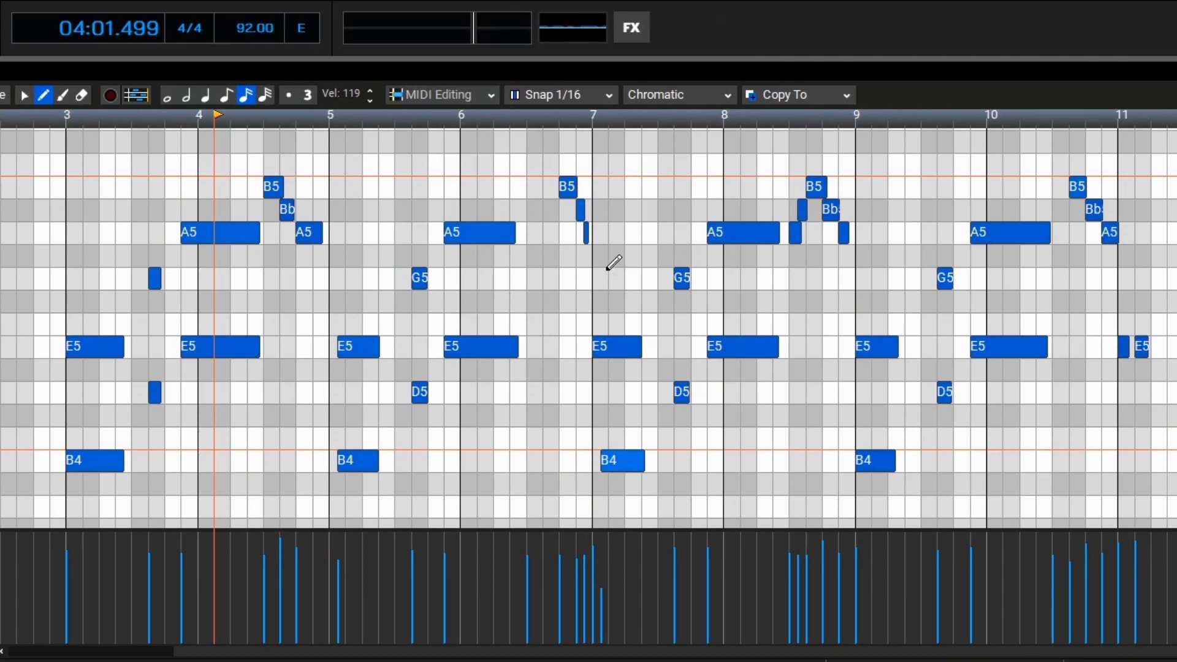
{"action": "mouse_move", "coordinate": [540, 243]}
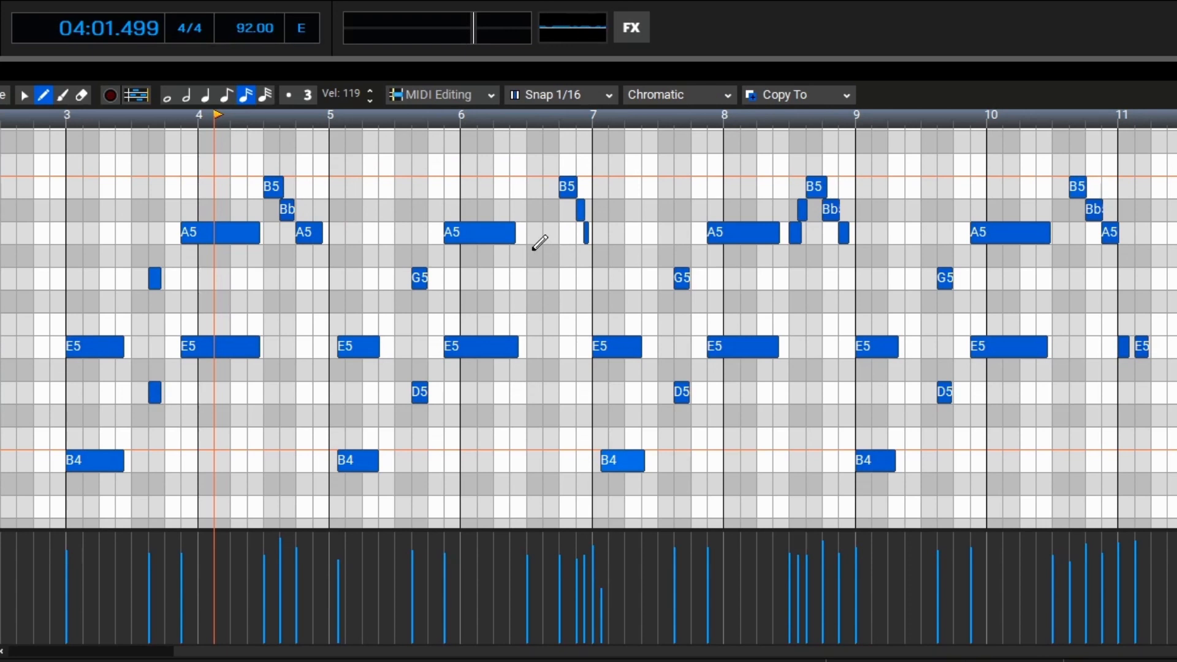
{"action": "mouse_move", "coordinate": [544, 251]}
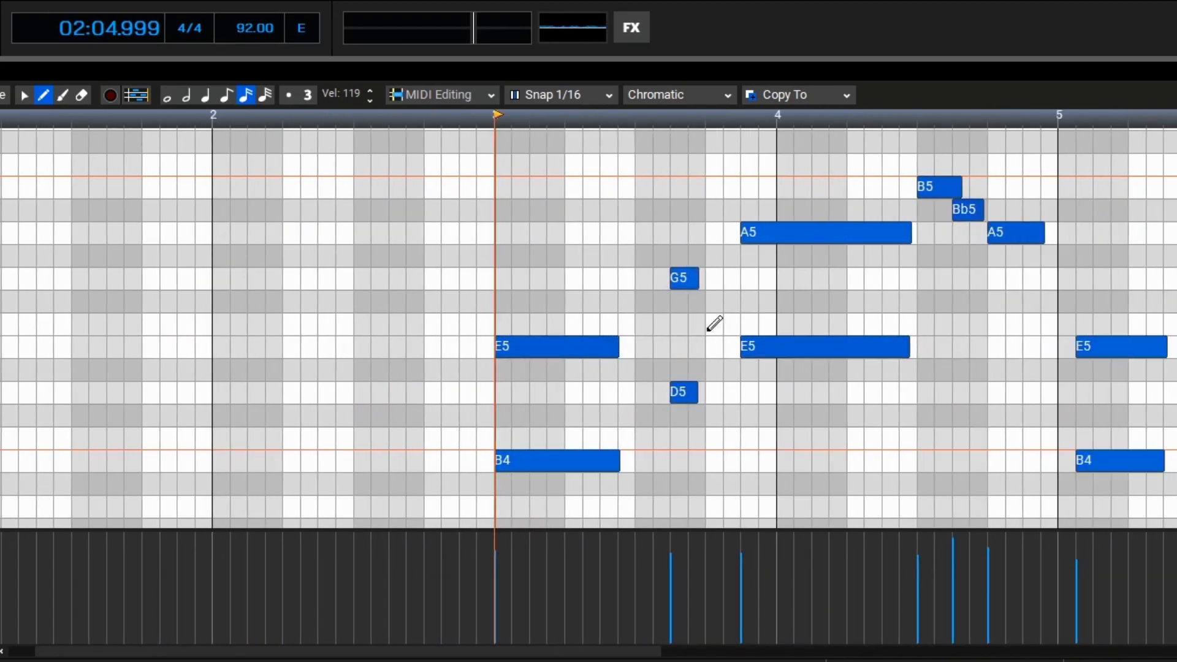
{"action": "mouse_move", "coordinate": [183, 187]}
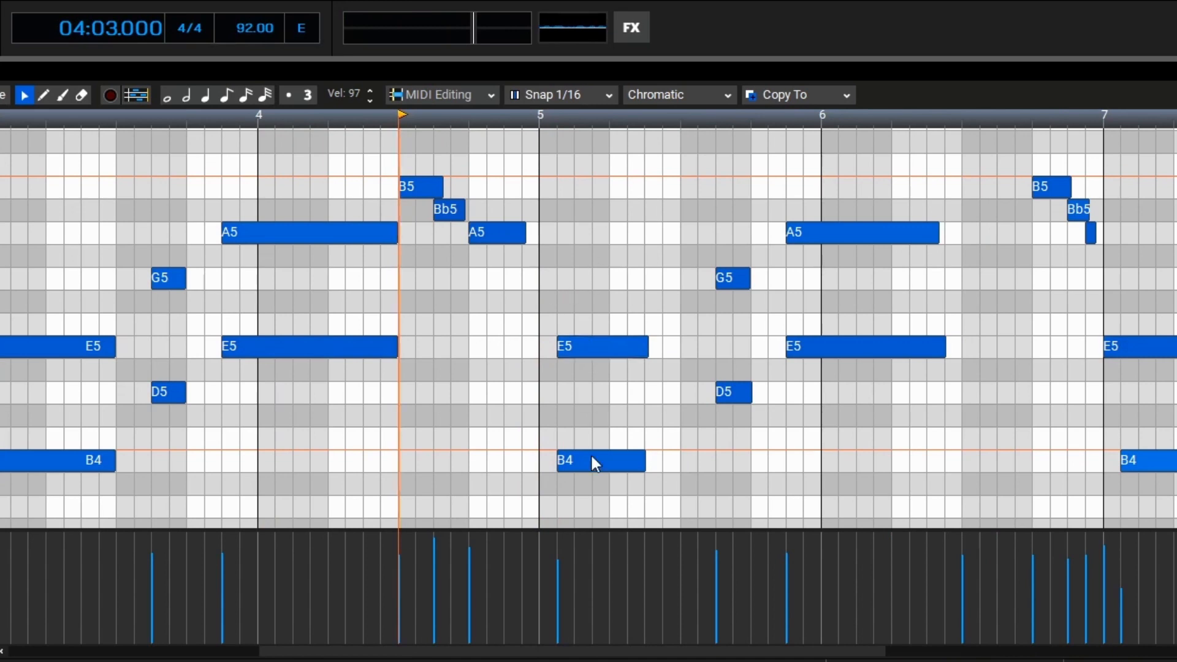
{"action": "mouse_move", "coordinate": [552, 124]}
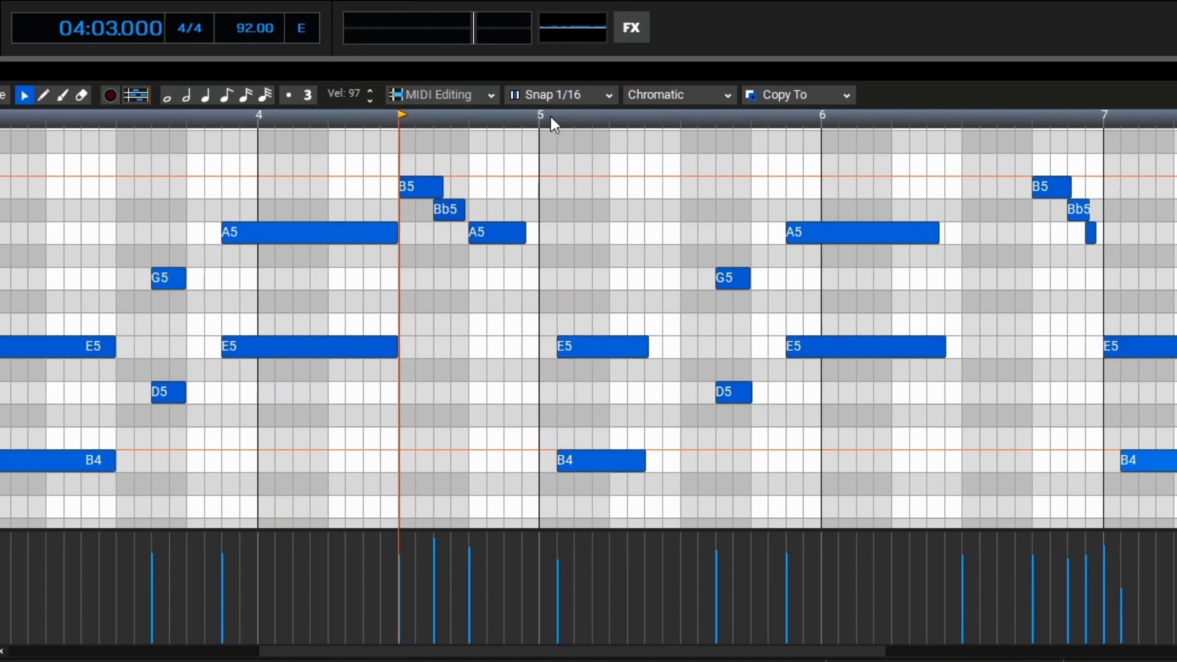
{"action": "mouse_move", "coordinate": [546, 119]}
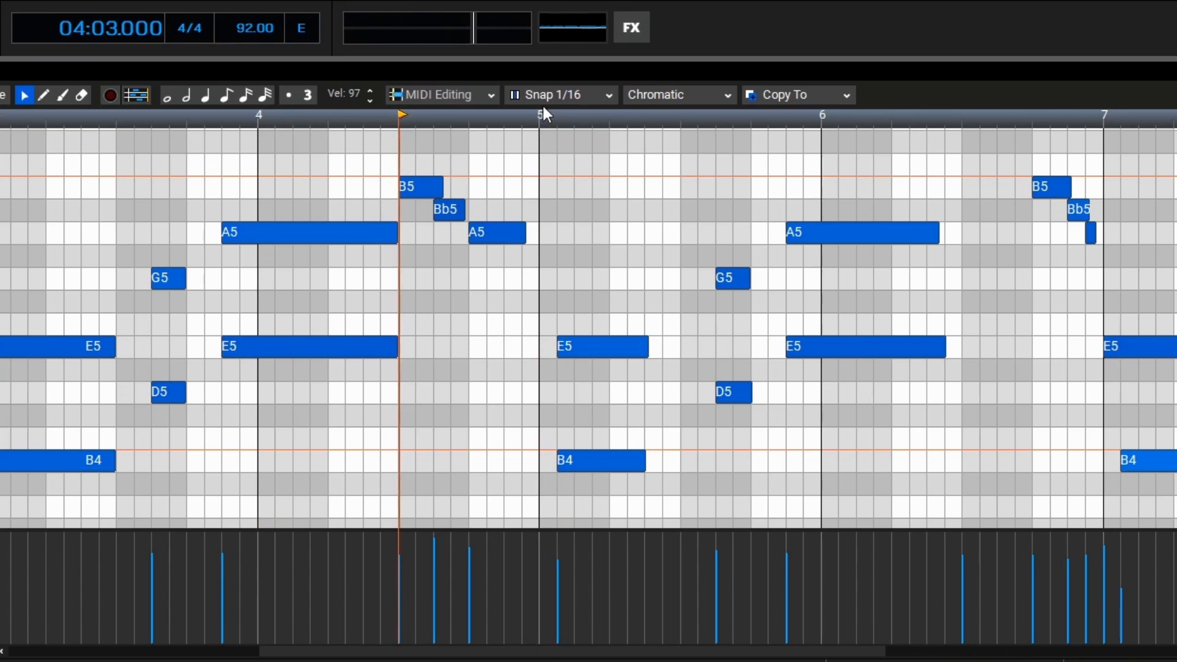
{"action": "mouse_move", "coordinate": [543, 126]}
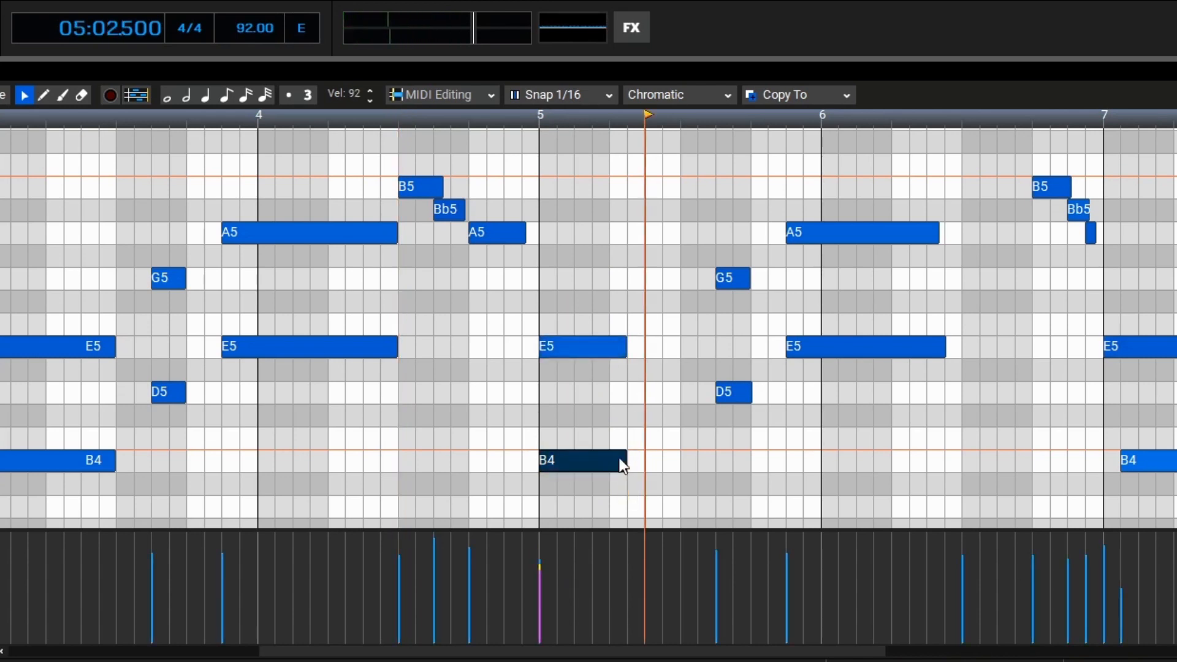
{"action": "mouse_move", "coordinate": [840, 392]}
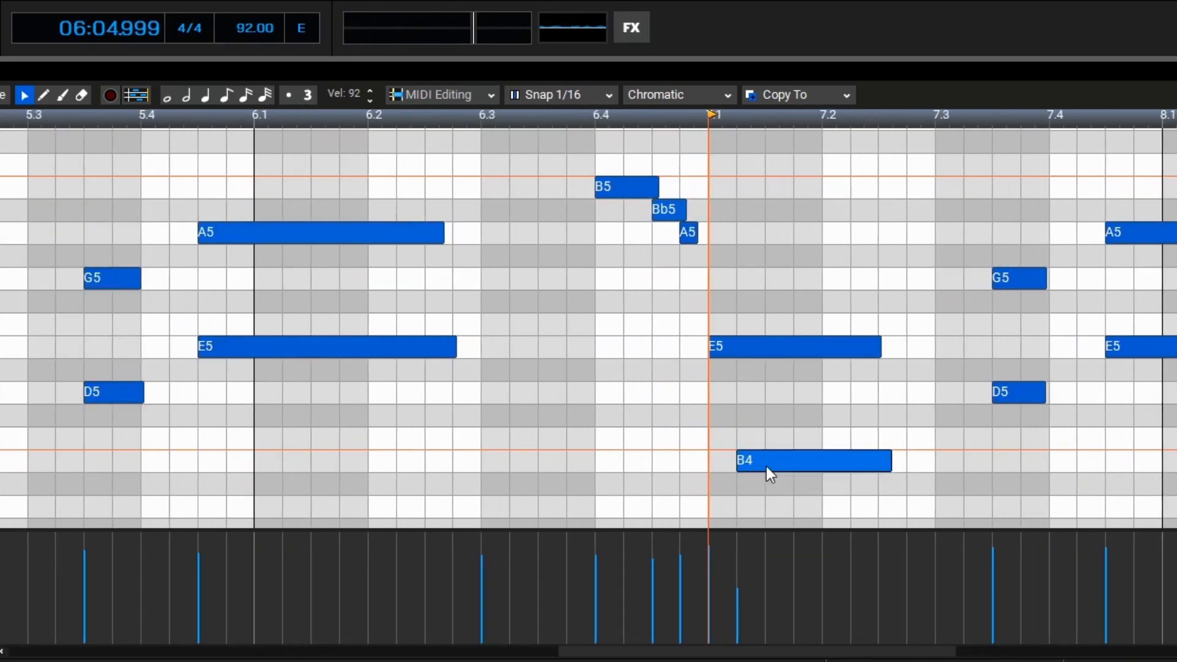
Step: Select the late B4 organ note to drag it onto the bar downbeat
{"action": "left_click", "coordinate": [813, 461]}
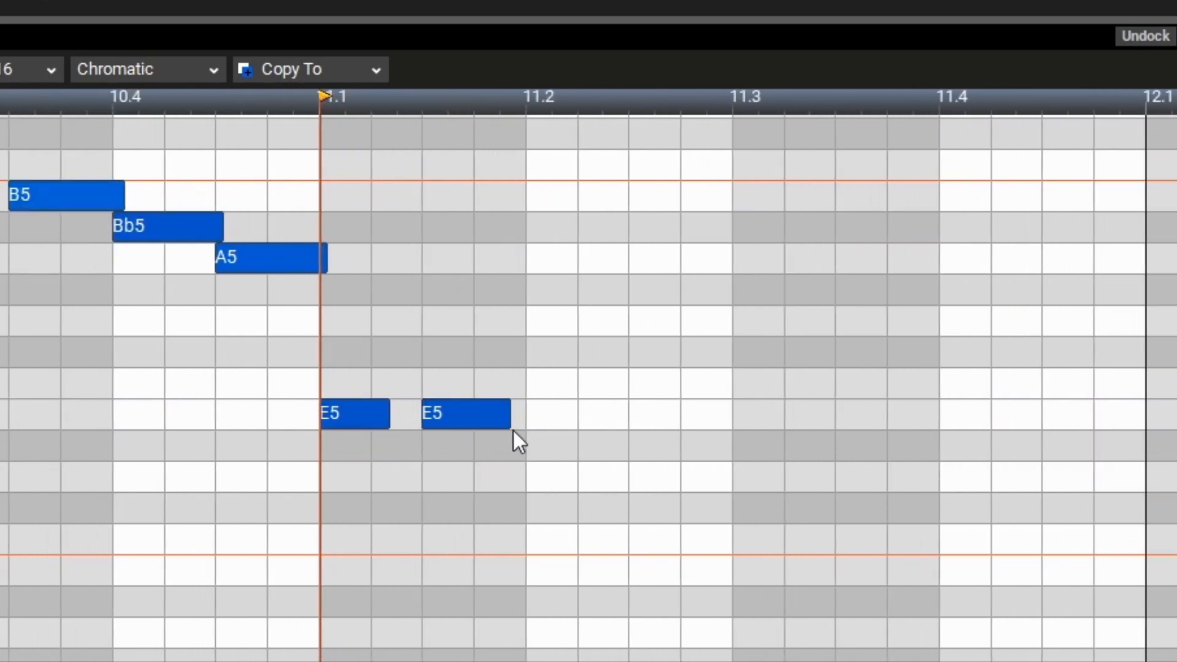
{"action": "mouse_move", "coordinate": [403, 470]}
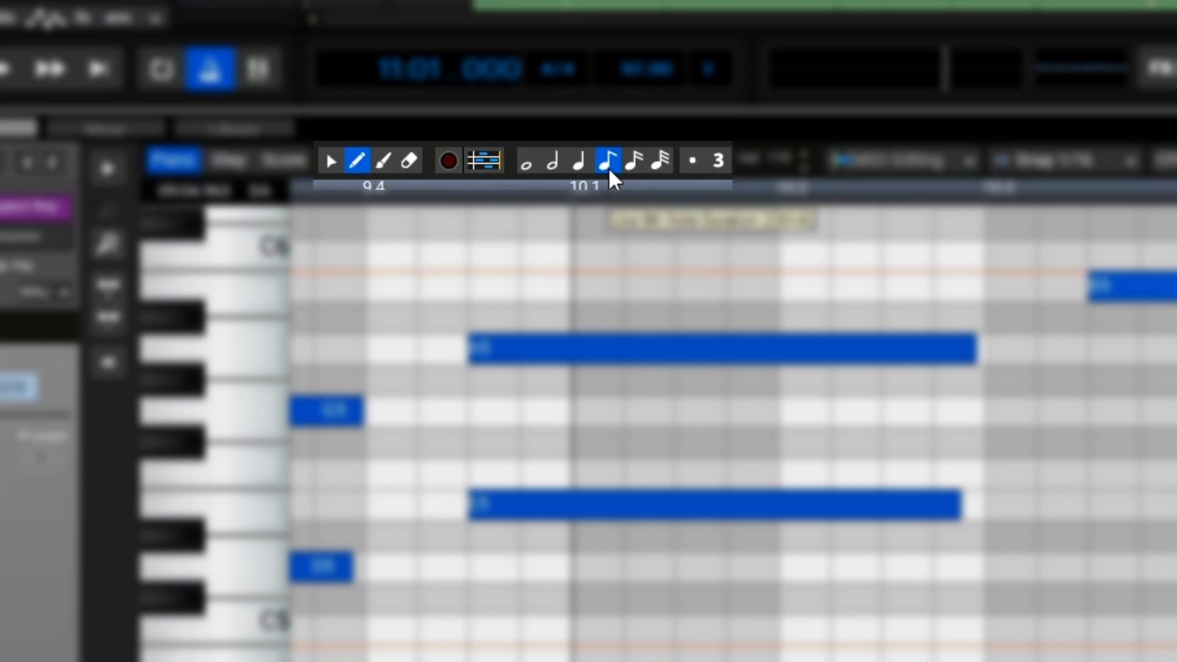
{"action": "mouse_move", "coordinate": [450, 184]}
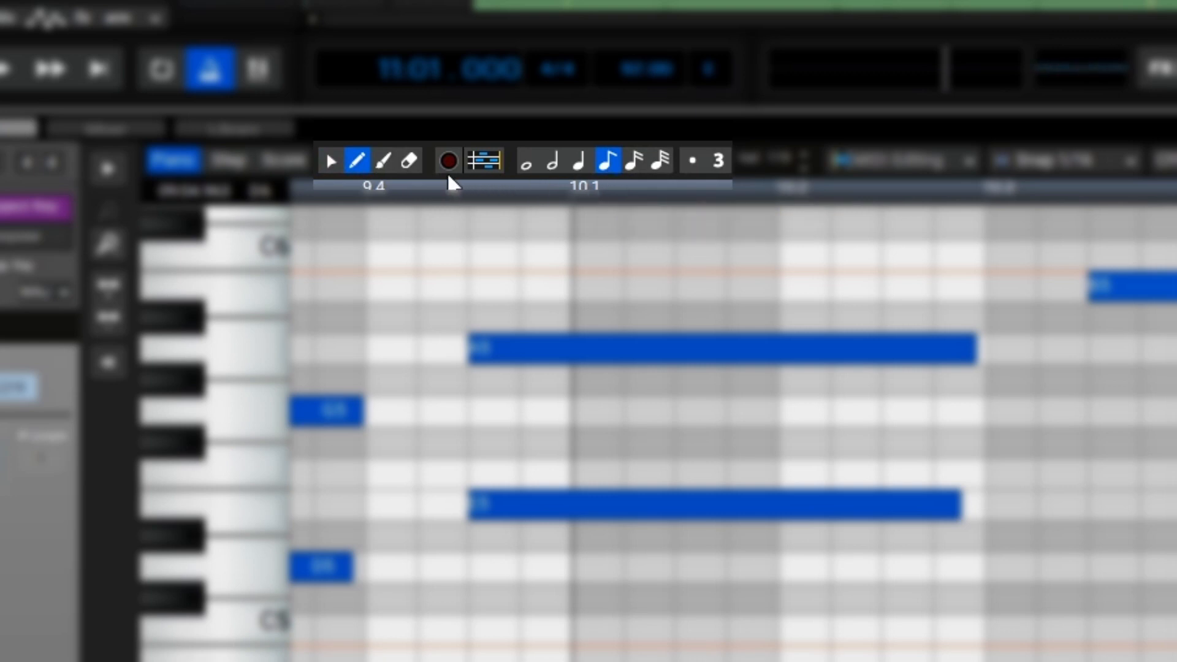
Step: Paint a B4 at the start of bar 11, stretch it, then add further fill notes and a second B4 under the E5
{"action": "left_click", "coordinate": [382, 159]}
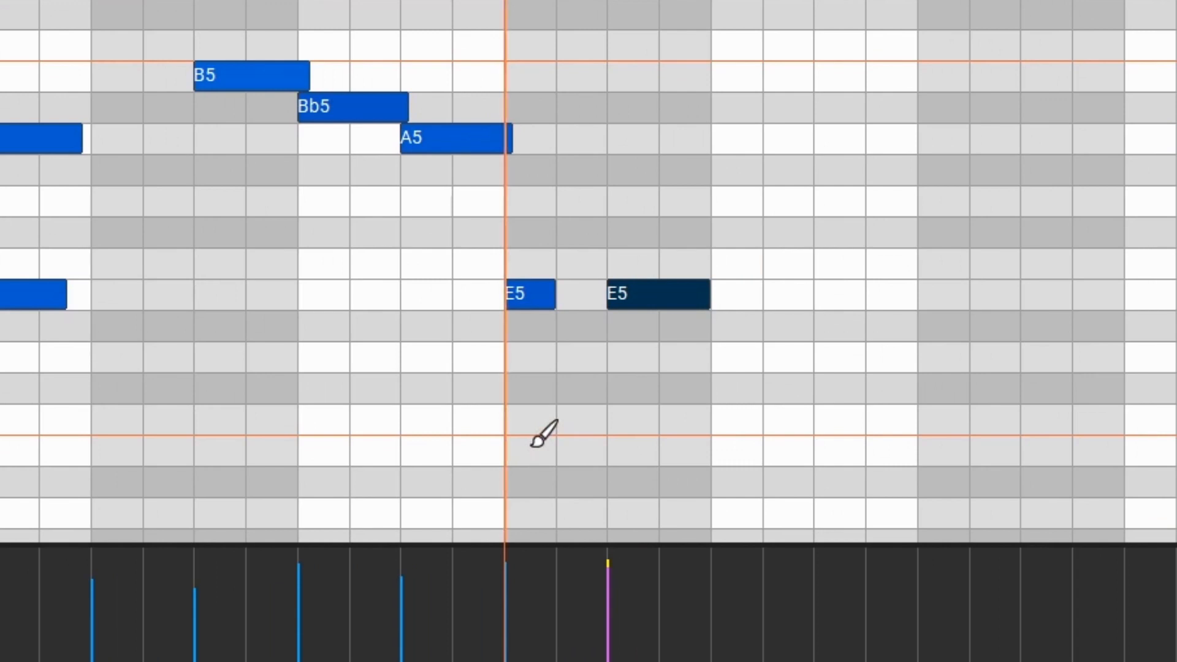
{"action": "mouse_move", "coordinate": [542, 437]}
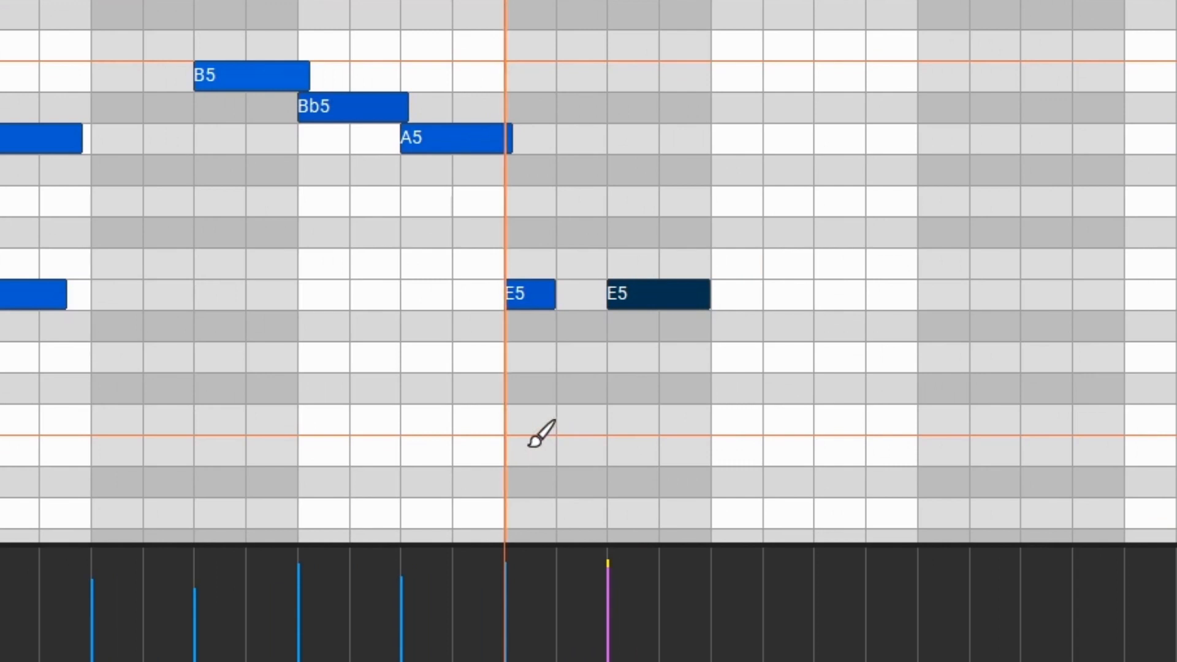
{"action": "left_click", "coordinate": [526, 450]}
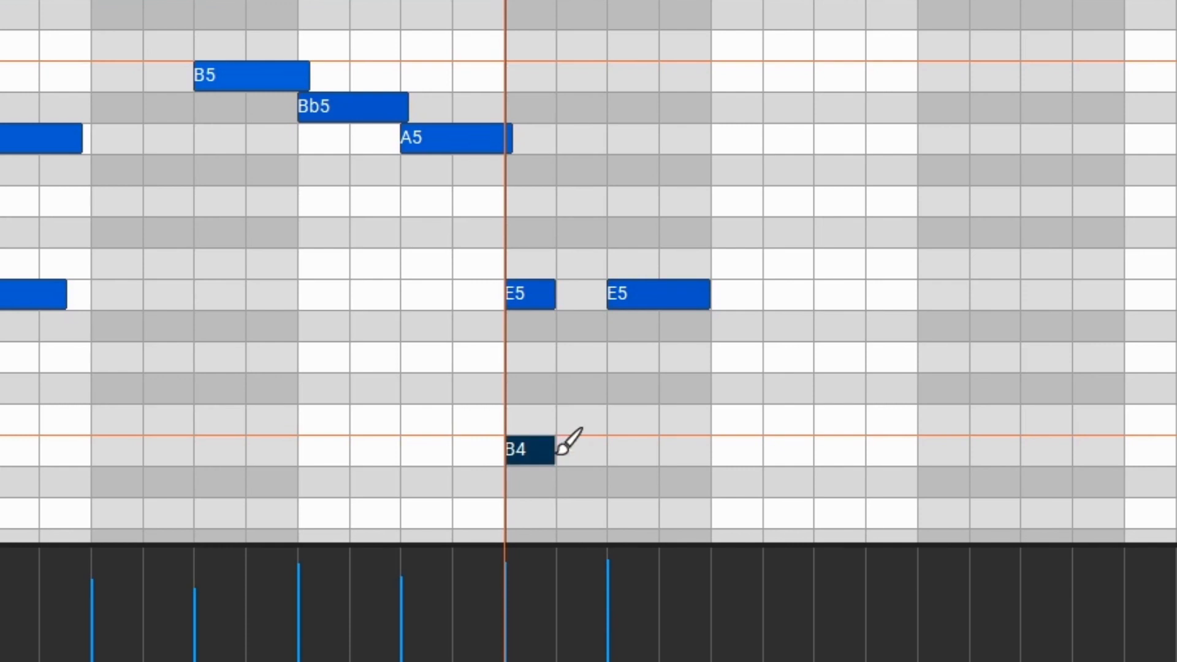
{"action": "left_click_drag", "start_coordinate": [537, 450], "coordinate": [357, 449]}
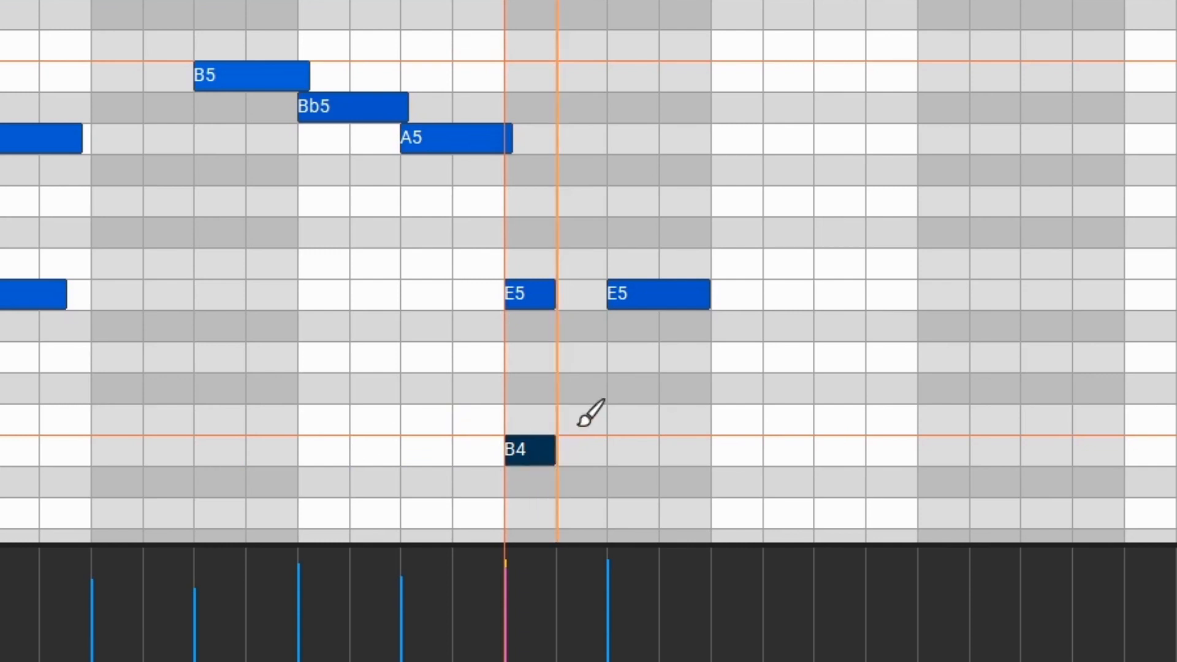
{"action": "mouse_move", "coordinate": [588, 374]}
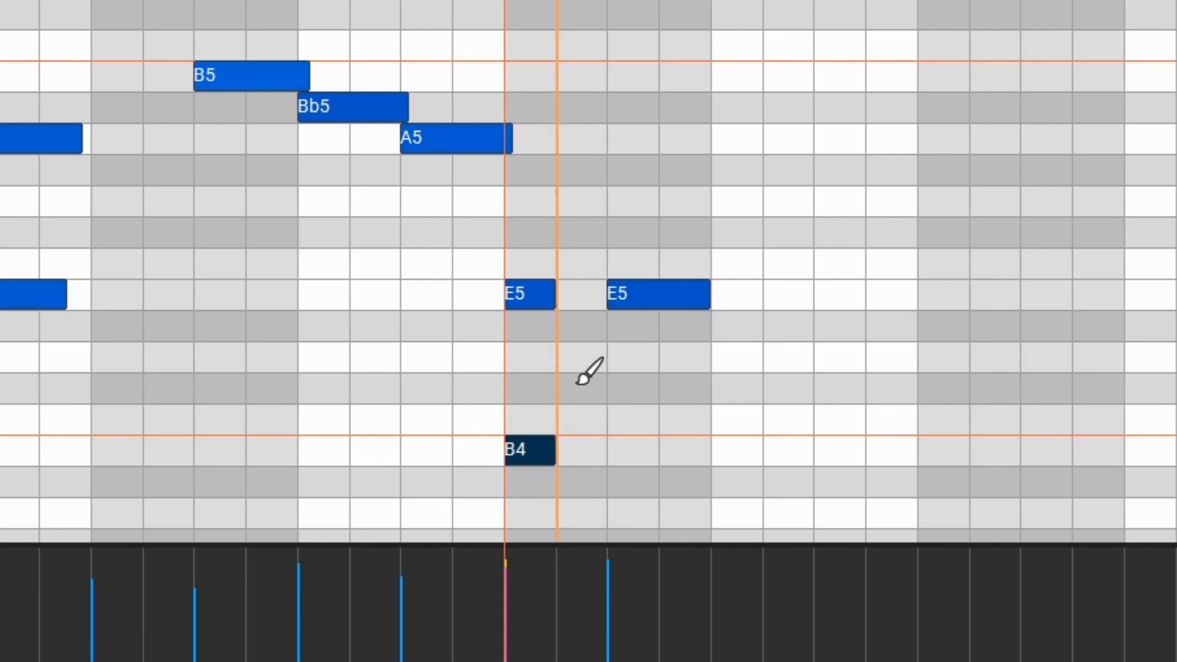
{"action": "left_click", "coordinate": [735, 418]}
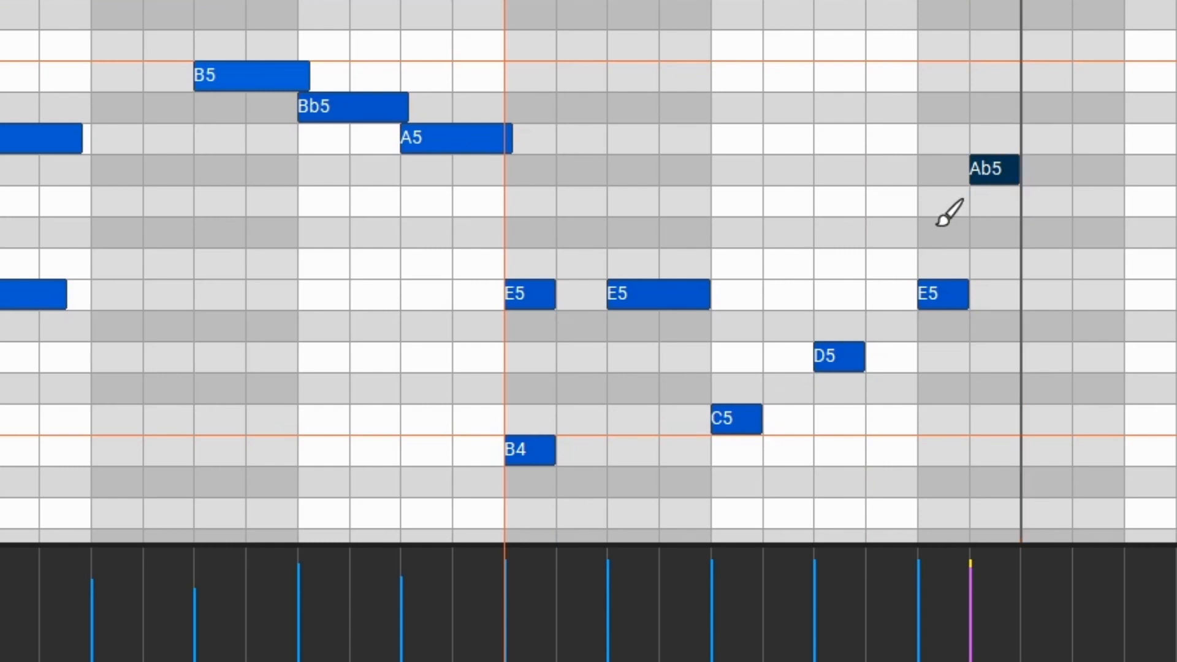
{"action": "mouse_move", "coordinate": [650, 419]}
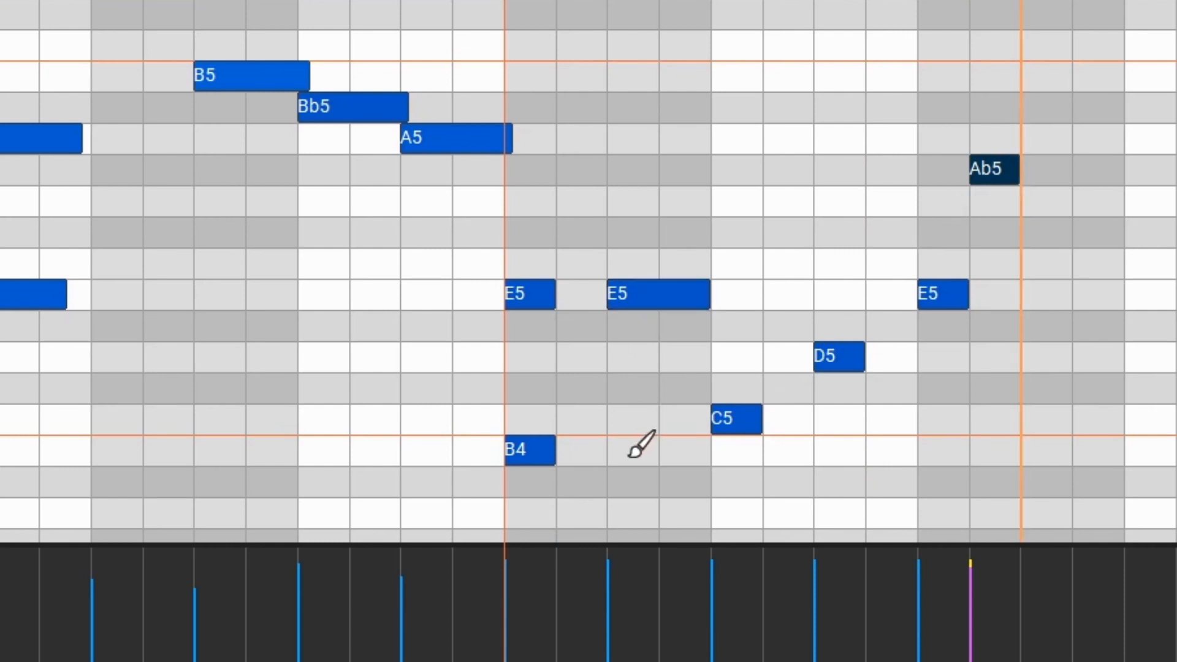
{"action": "left_click", "coordinate": [657, 450]}
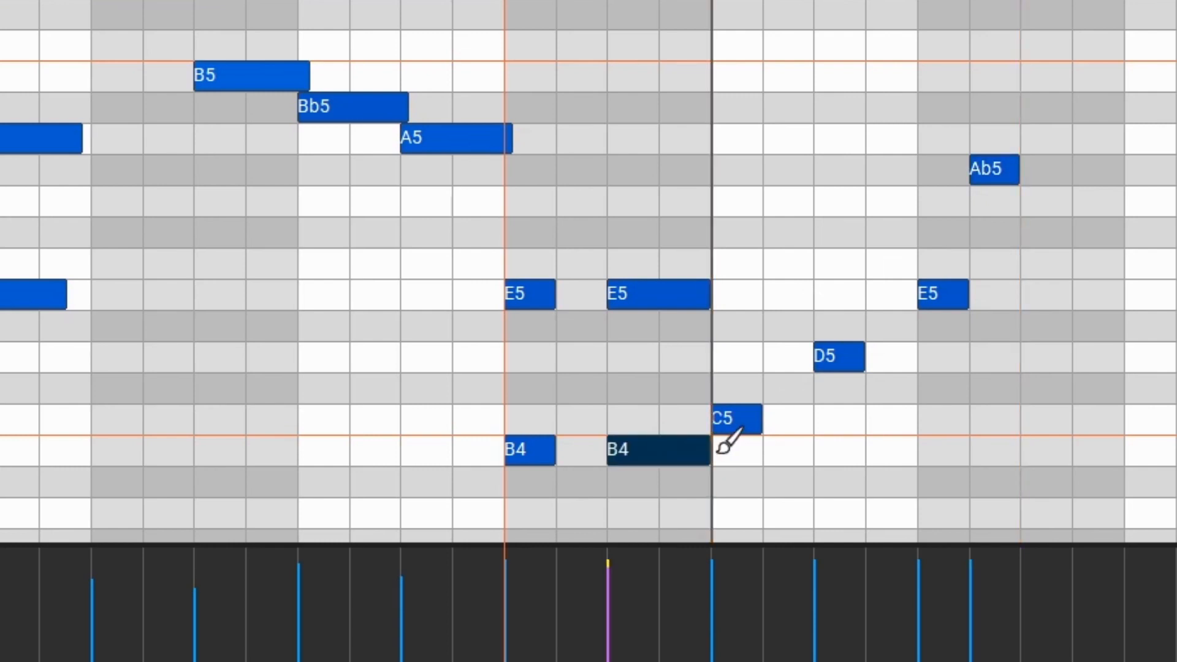
{"action": "mouse_move", "coordinate": [746, 442]}
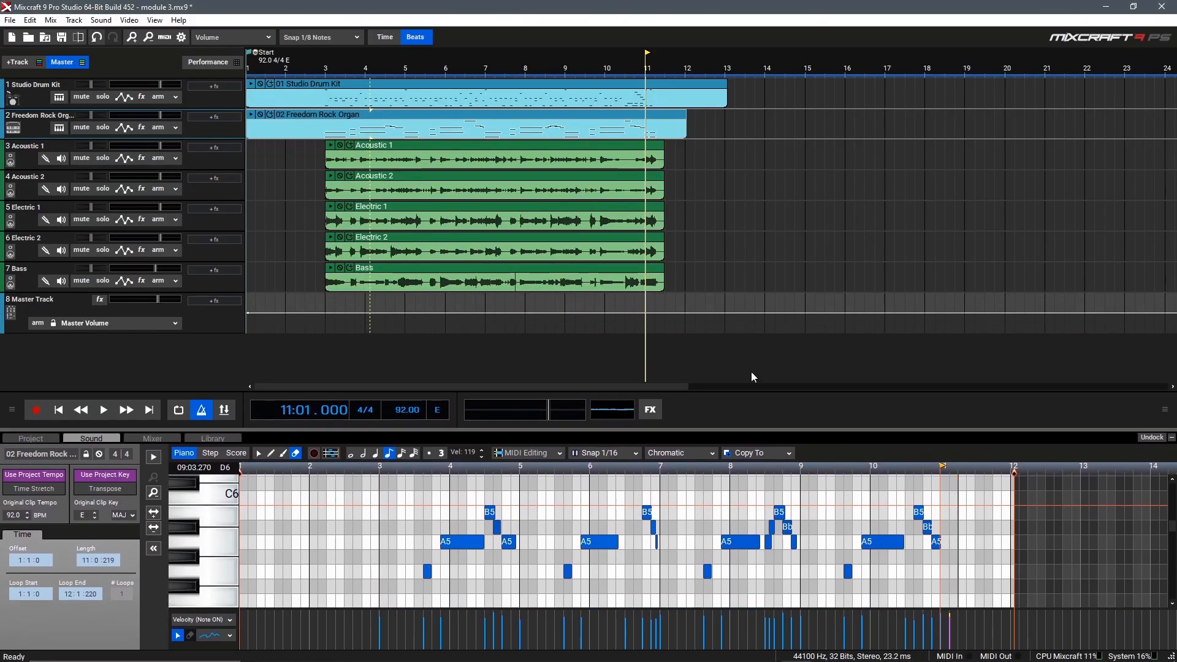
{"action": "left_click", "coordinate": [308, 68]}
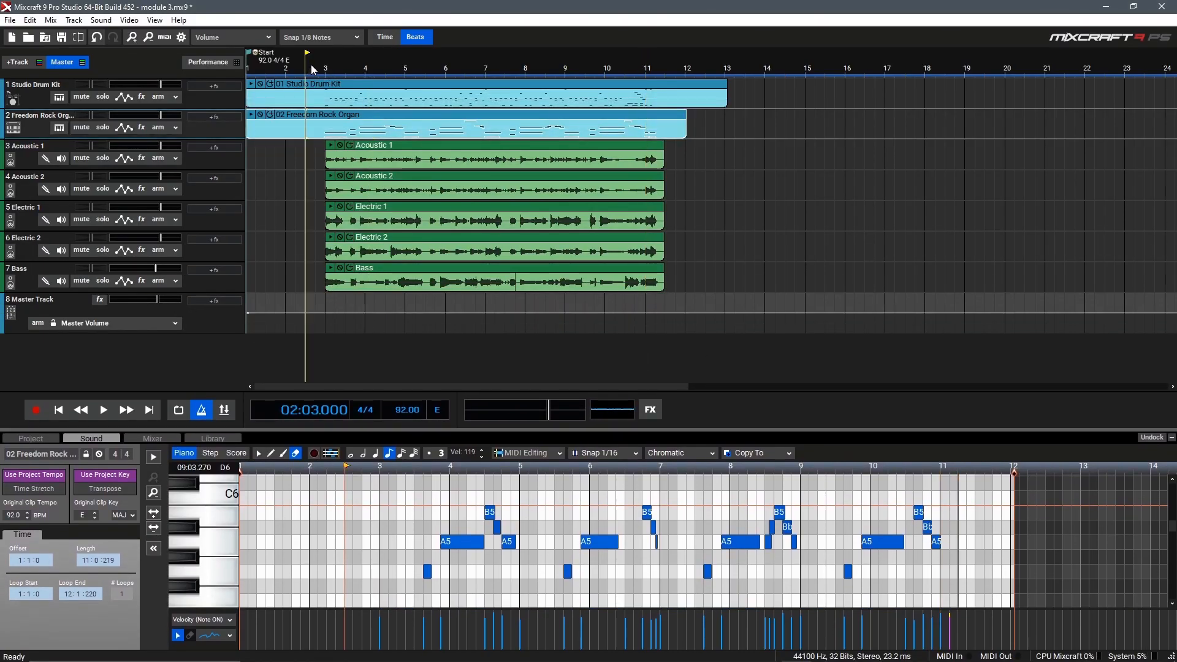
{"action": "left_click", "coordinate": [103, 409]}
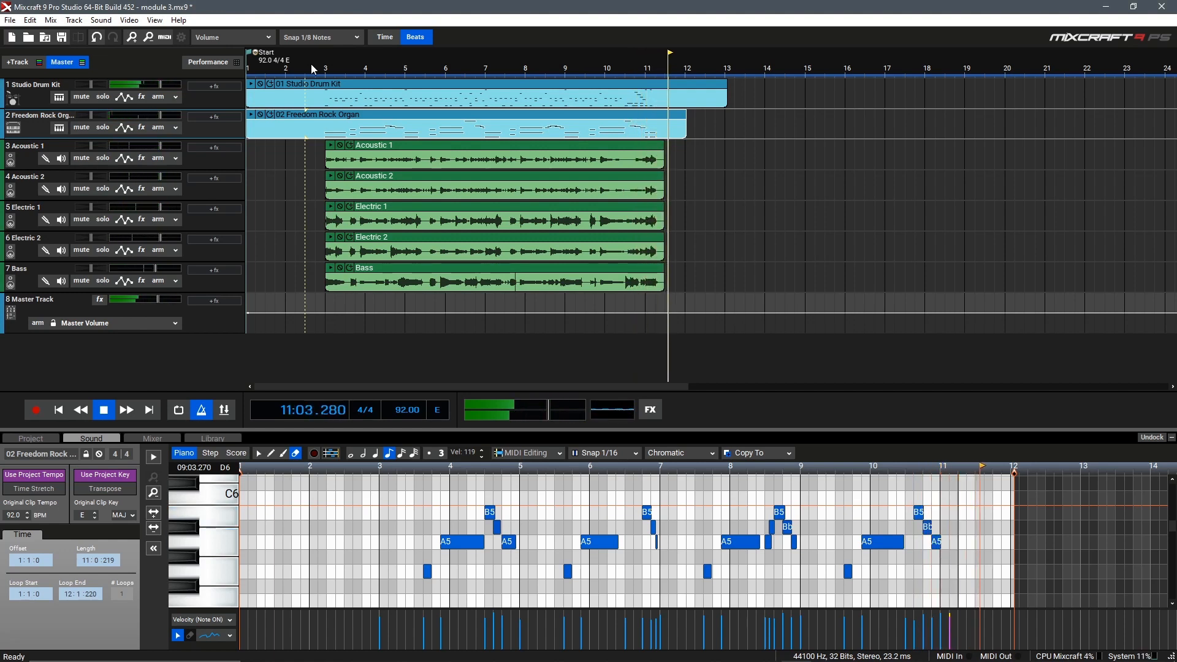
{"action": "left_click", "coordinate": [103, 409]}
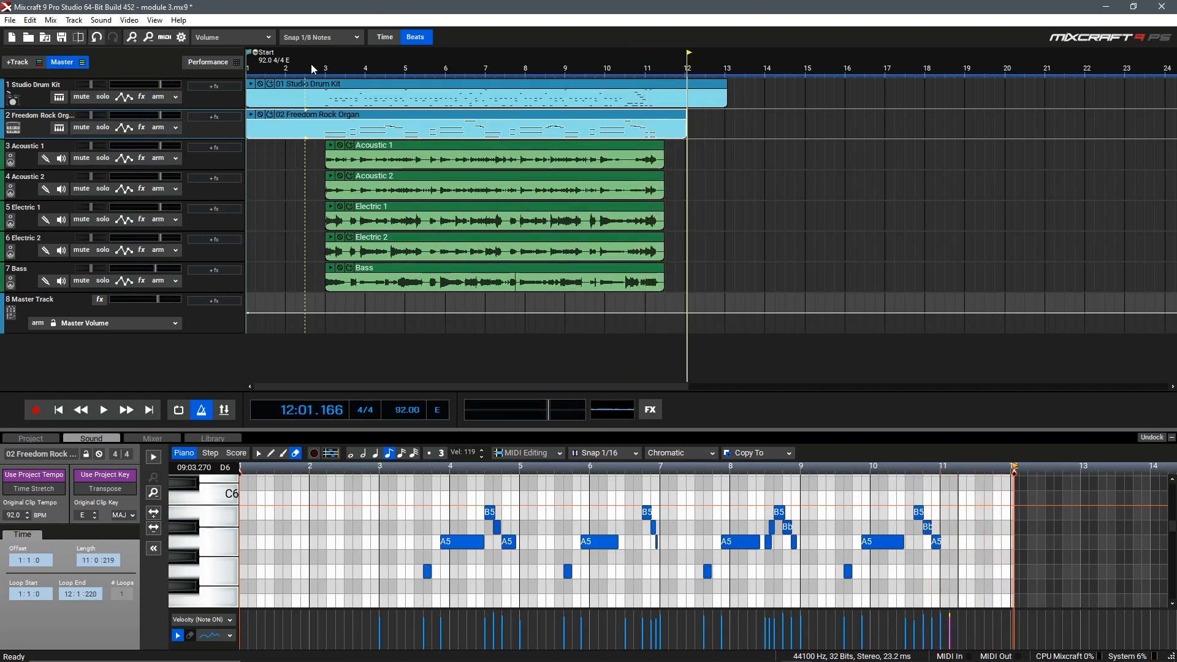